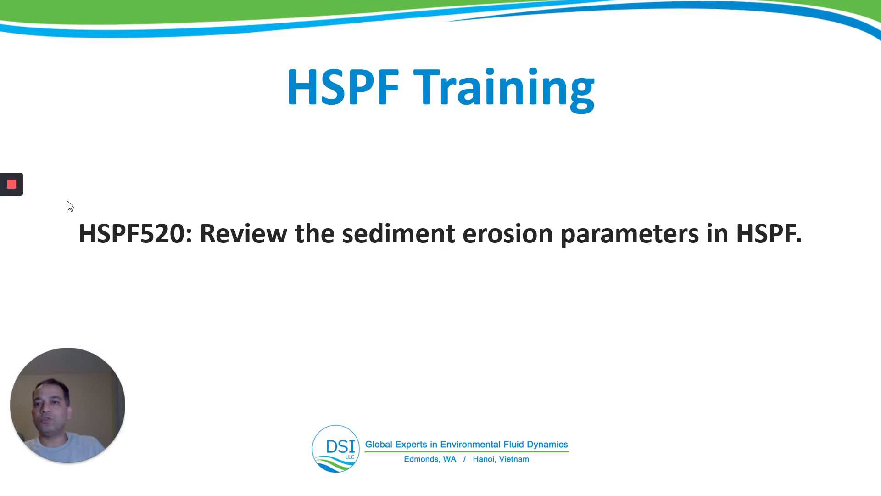
# - End the full-screen slide show and return to PowerPoint's normal editing view
pyautogui.click(504, 484)
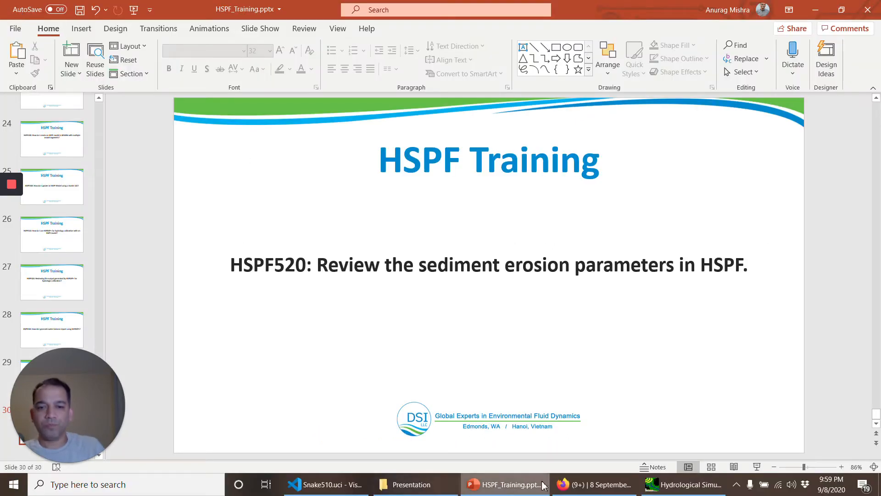
# - Switch to Snake510.uci in VS Code and search 'SED-P' to locate the SED-PARM2 block
pyautogui.click(326, 484)
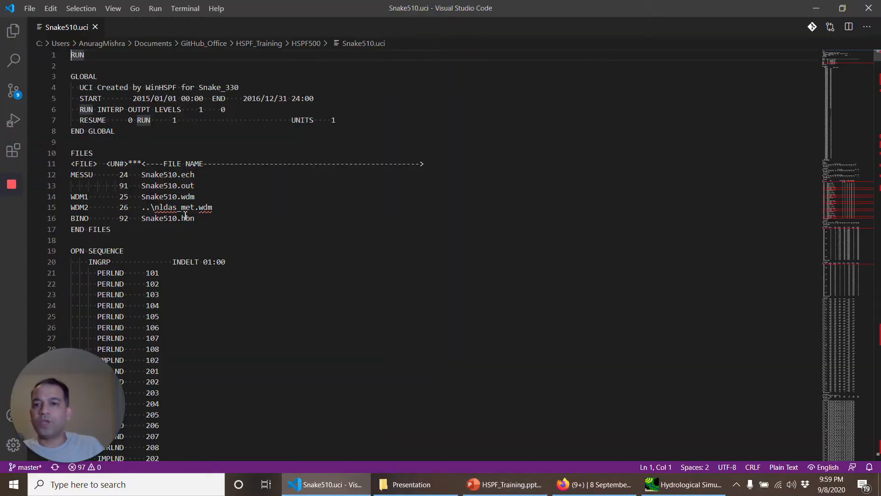
pyautogui.scroll(-3)
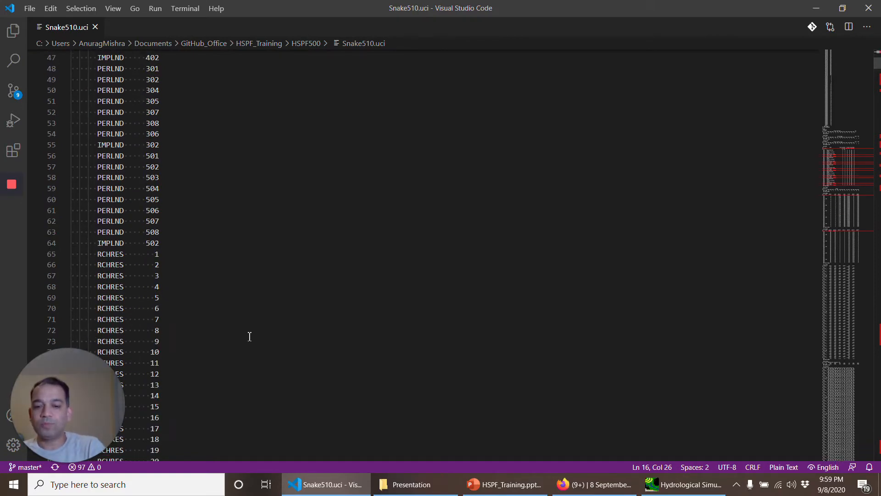
pyautogui.press('Ctrl+f')
pyautogui.write('SED-P')
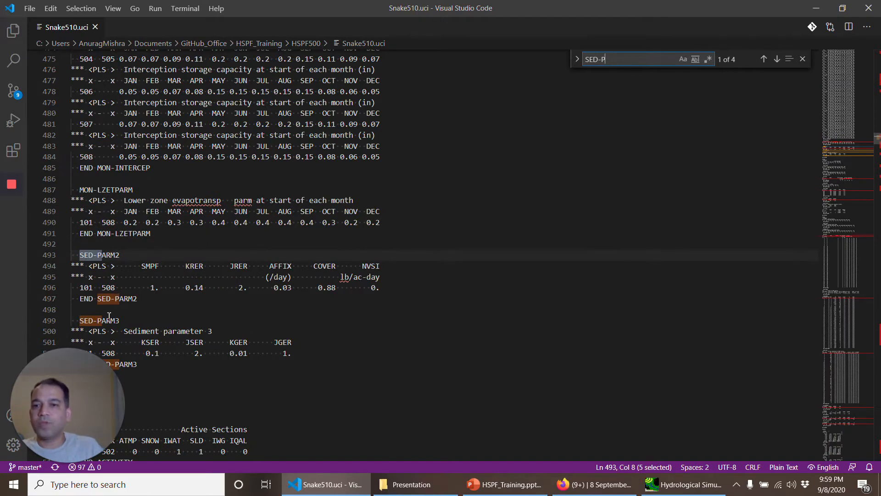
pyautogui.scroll(-3)
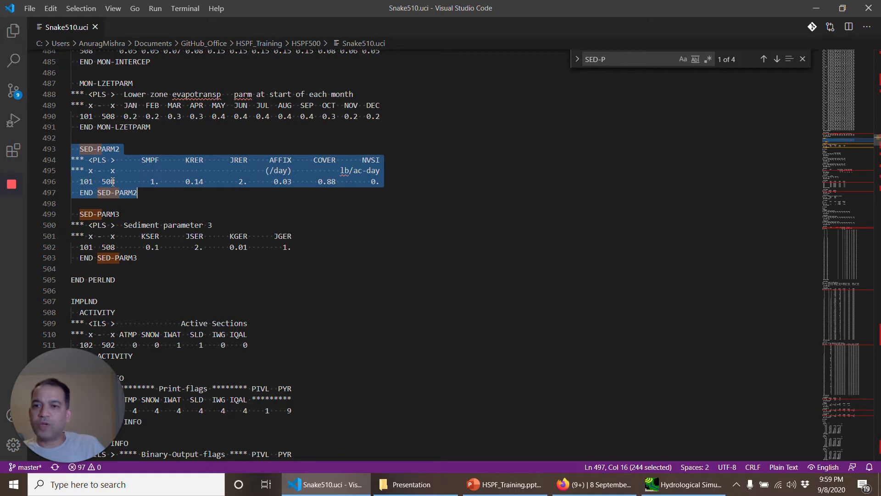
pyautogui.moveTo(164, 188)
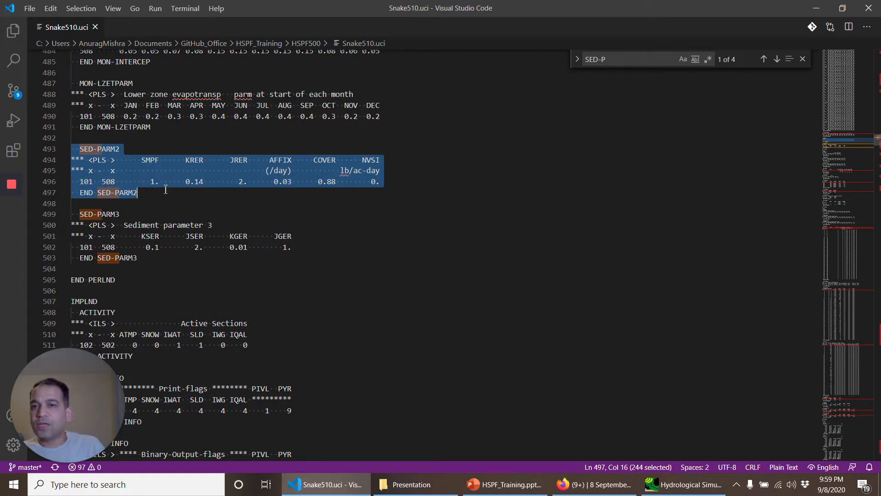
pyautogui.click(187, 182)
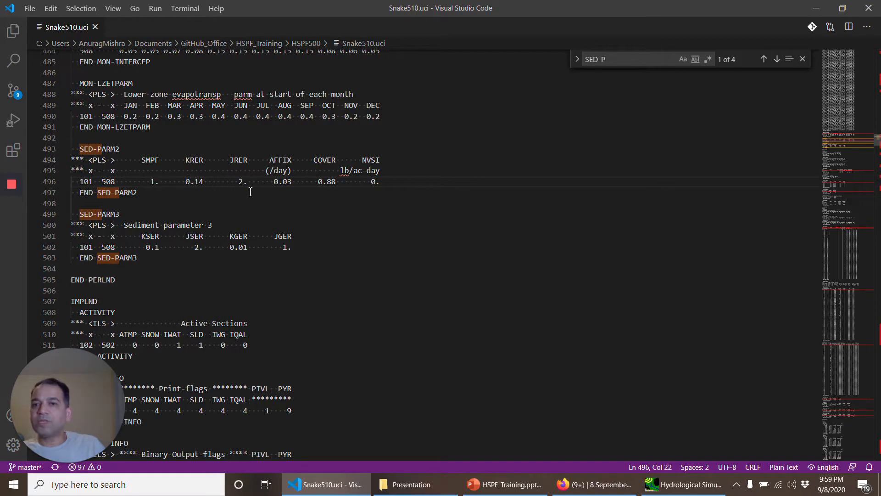
pyautogui.moveTo(173, 225)
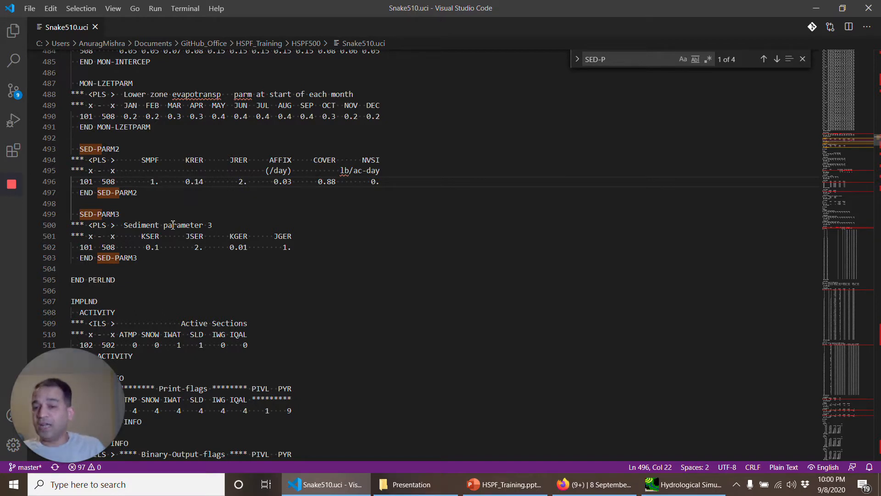
pyautogui.moveTo(128, 185)
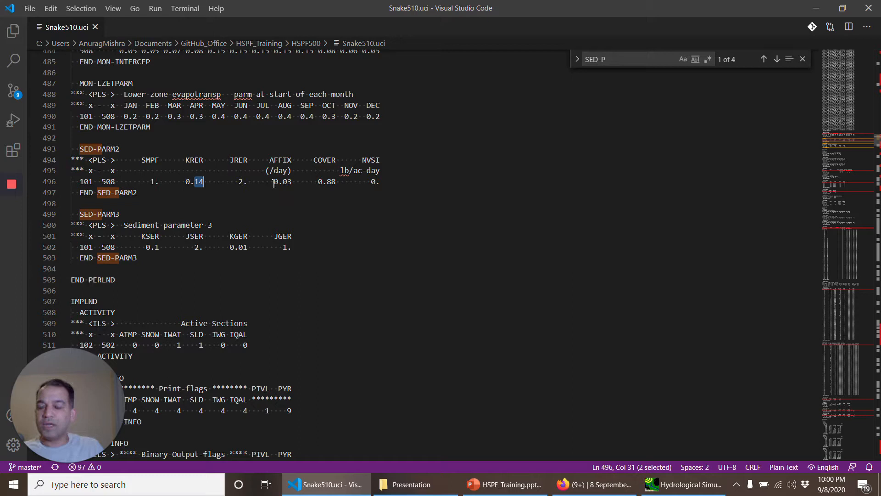
pyautogui.moveTo(315, 181)
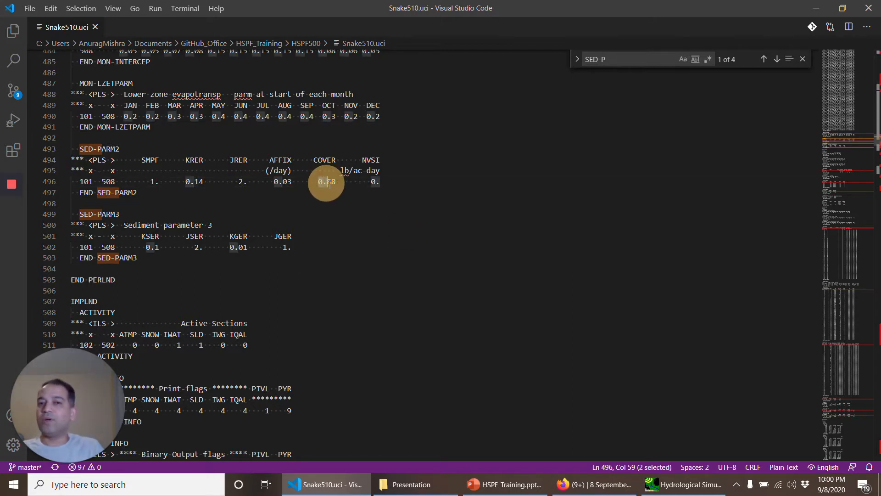
pyautogui.doubleClick(326, 181)
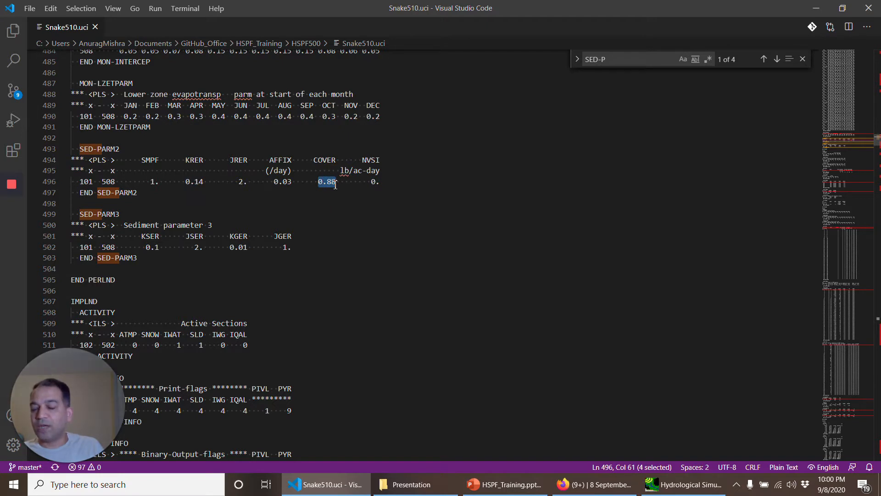
pyautogui.moveTo(111, 183)
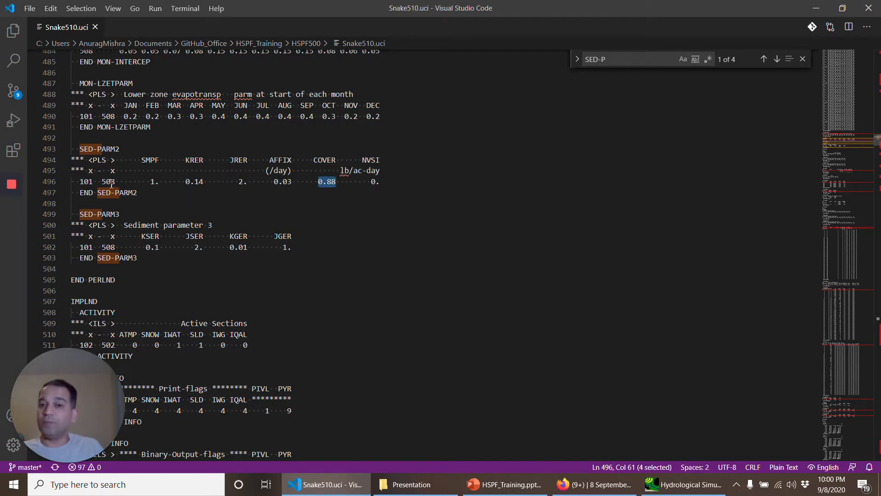
pyautogui.moveTo(514, 272)
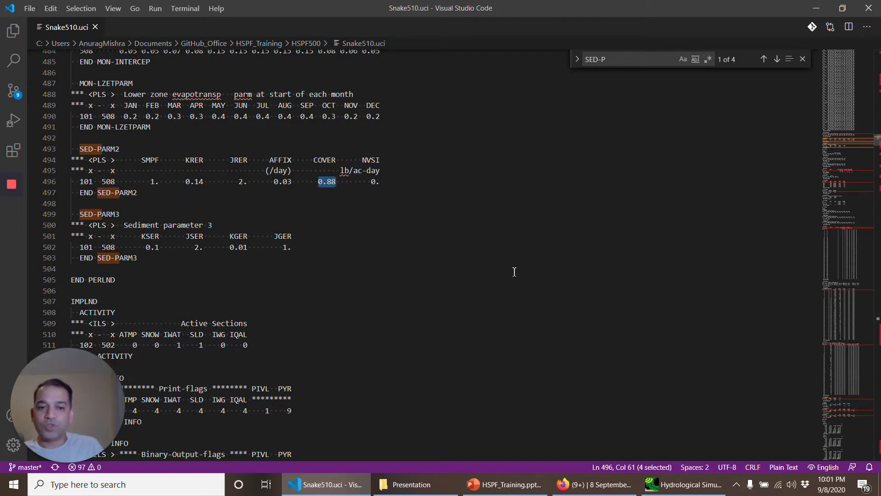
# - Open WinHSPF's Input Data Editor and request PERLND > SEDMNT > SED-PARM1, which is missing
pyautogui.click(682, 484)
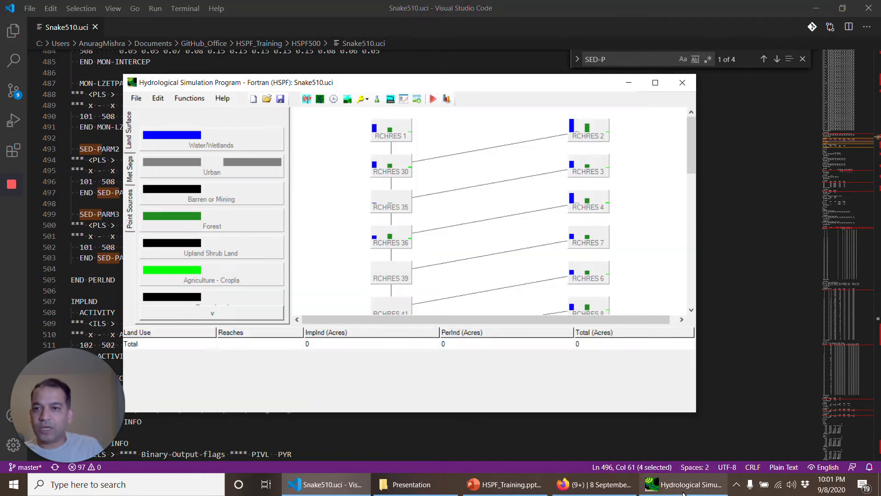
pyautogui.click(189, 98)
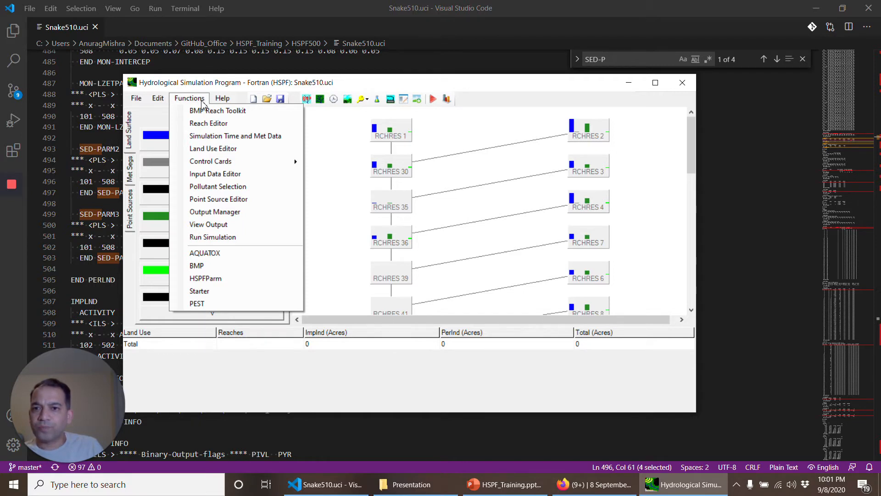
pyautogui.moveTo(220, 152)
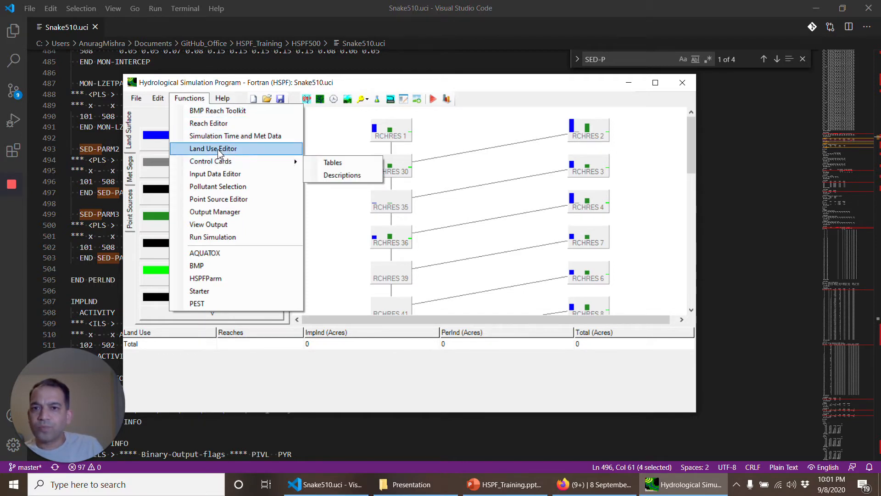
pyautogui.moveTo(218, 149)
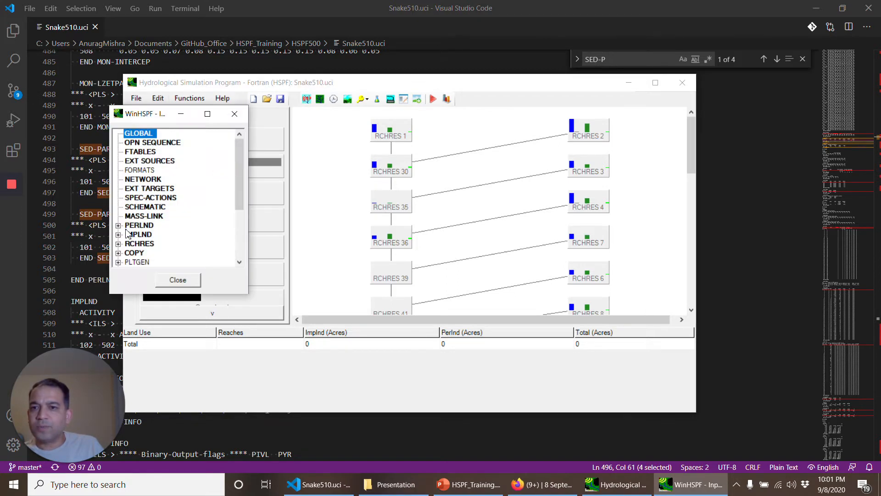
pyautogui.click(119, 225)
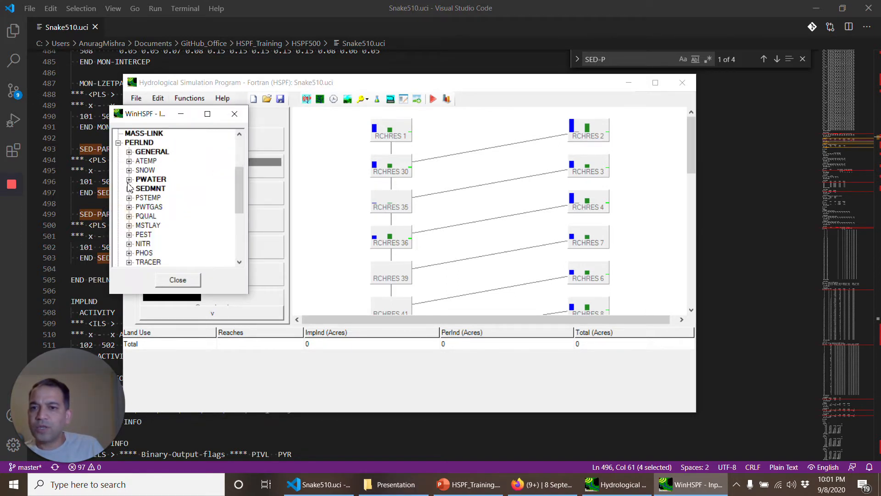
pyautogui.click(128, 188)
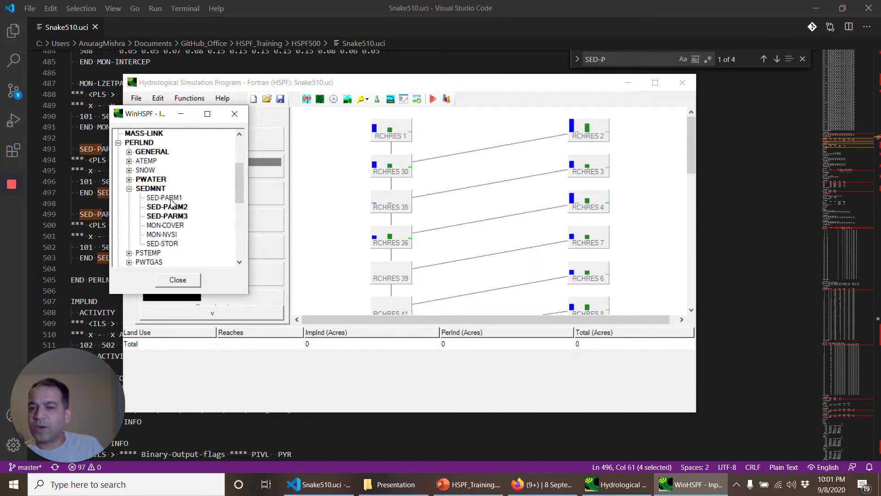
pyautogui.click(164, 197)
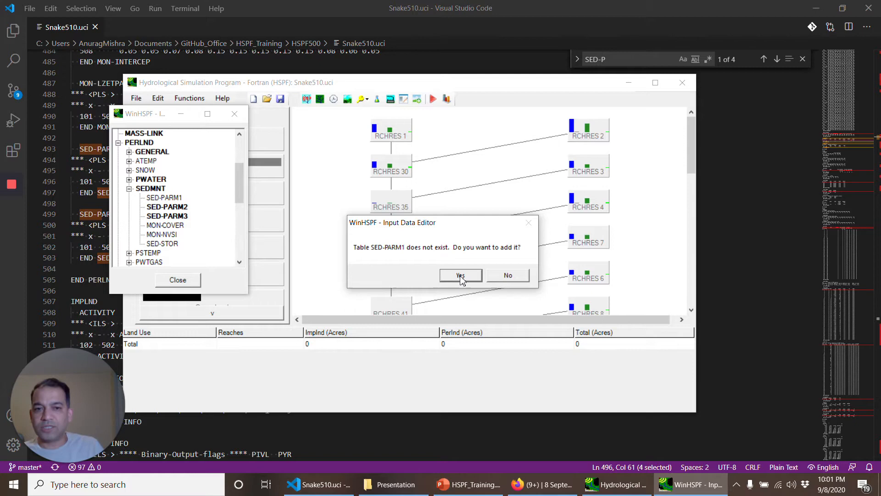
# - Add the SED-PARM1 table and set CRVFG to 1 for land segment 106
pyautogui.click(460, 274)
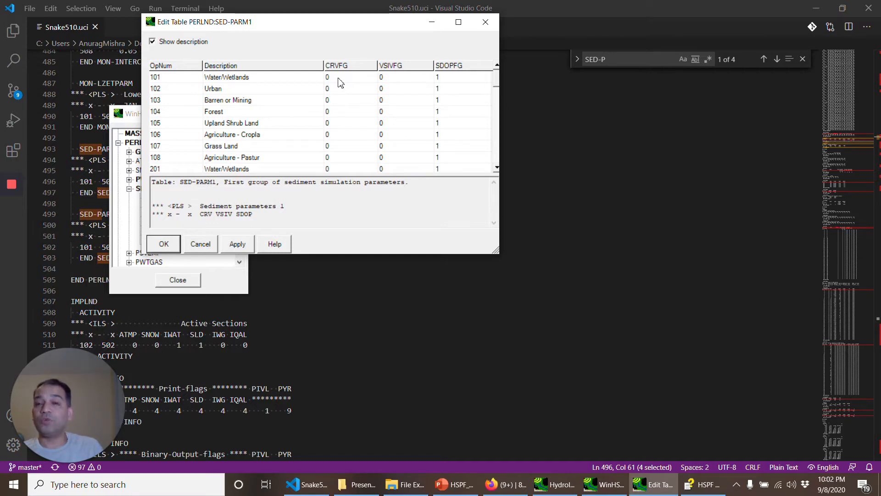
pyautogui.moveTo(400, 86)
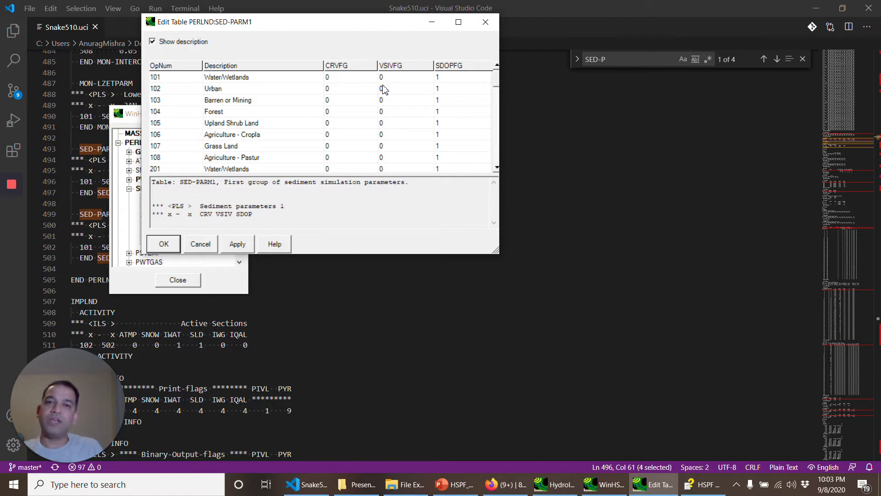
pyautogui.moveTo(394, 88)
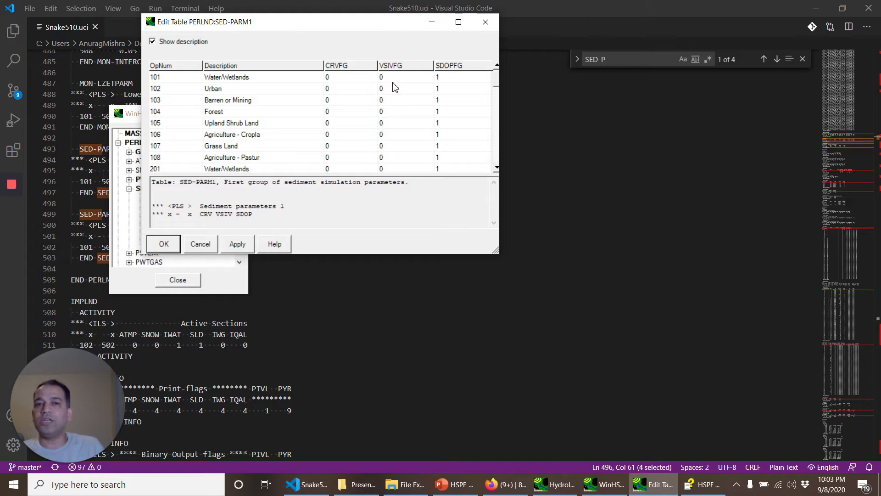
pyautogui.moveTo(446, 84)
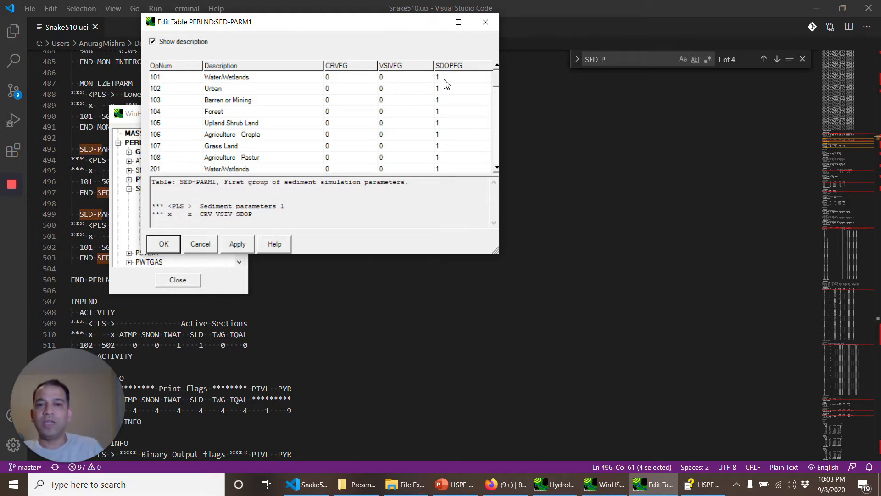
pyautogui.moveTo(455, 84)
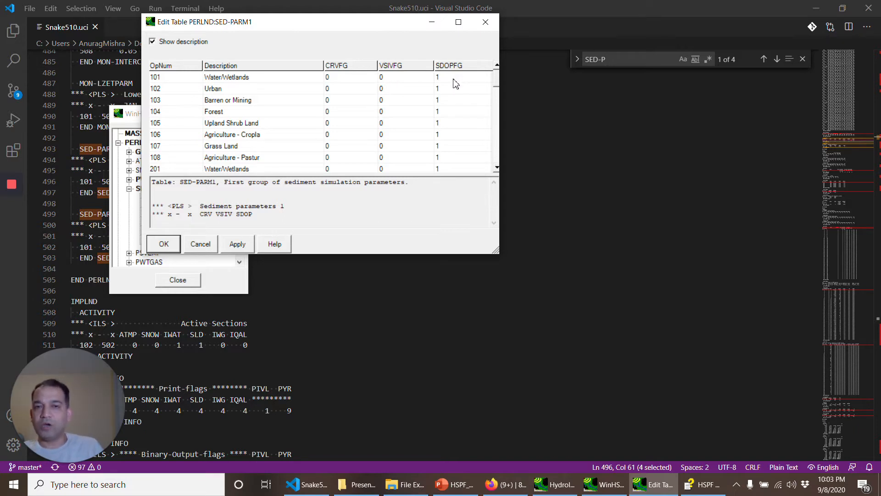
pyautogui.moveTo(209, 212)
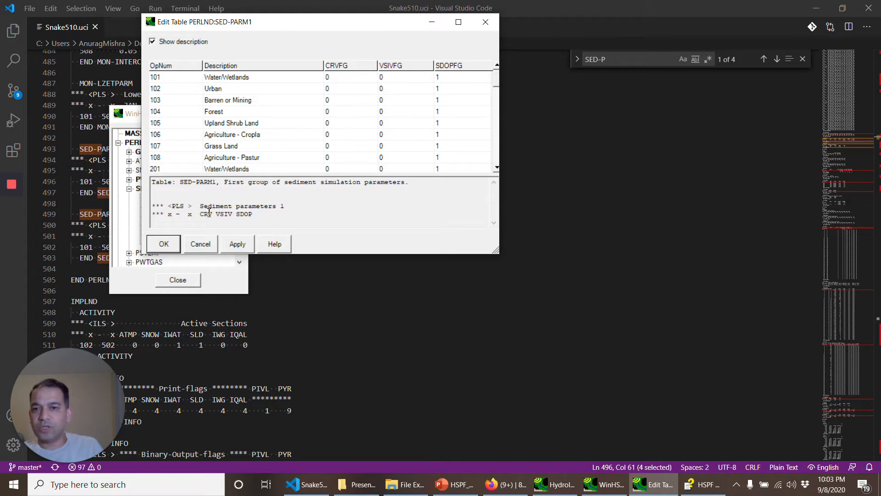
pyautogui.moveTo(343, 142)
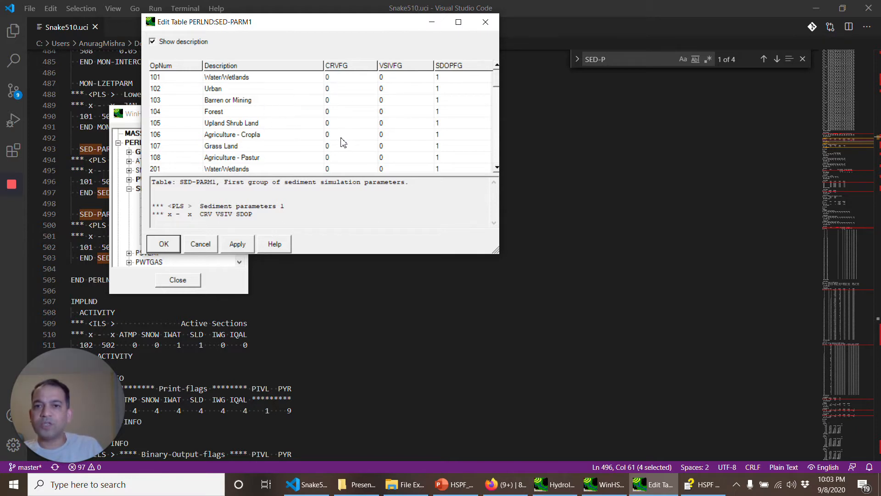
pyautogui.click(327, 134)
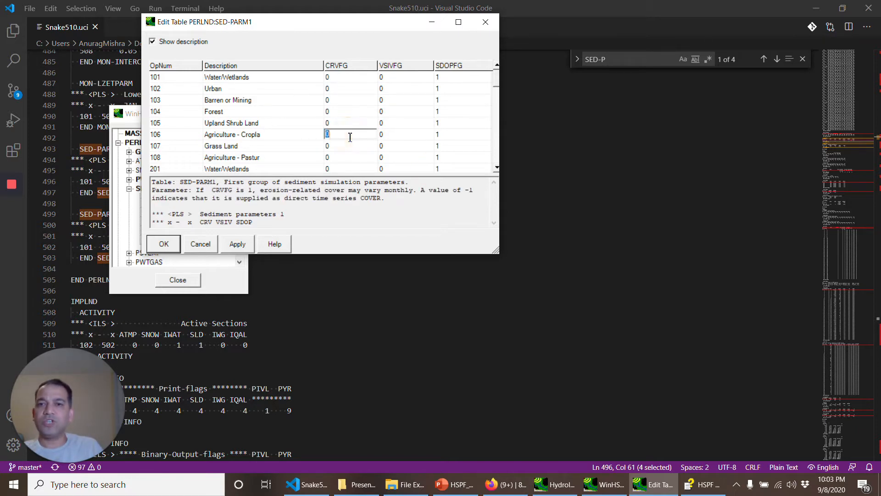
pyautogui.write('1')
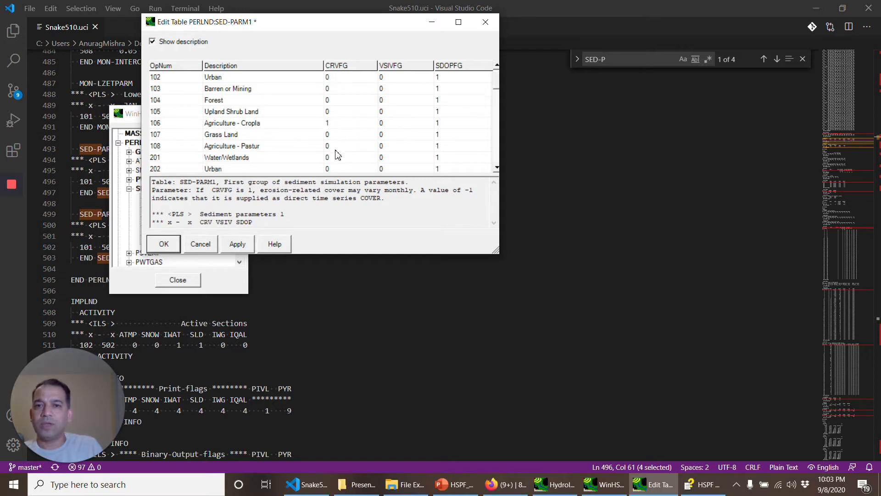
pyautogui.click(349, 146)
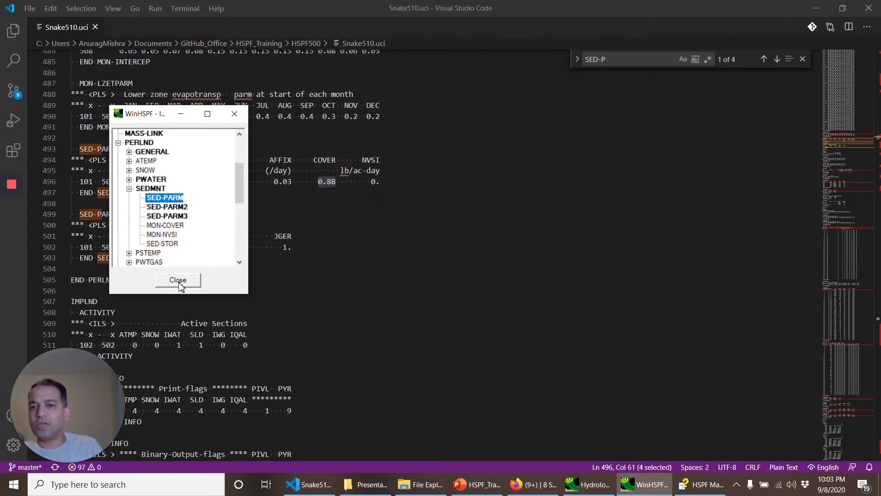
# - Close the table tree and review the new SED-PARM1 CRV flags in Snake510.uci
pyautogui.click(177, 280)
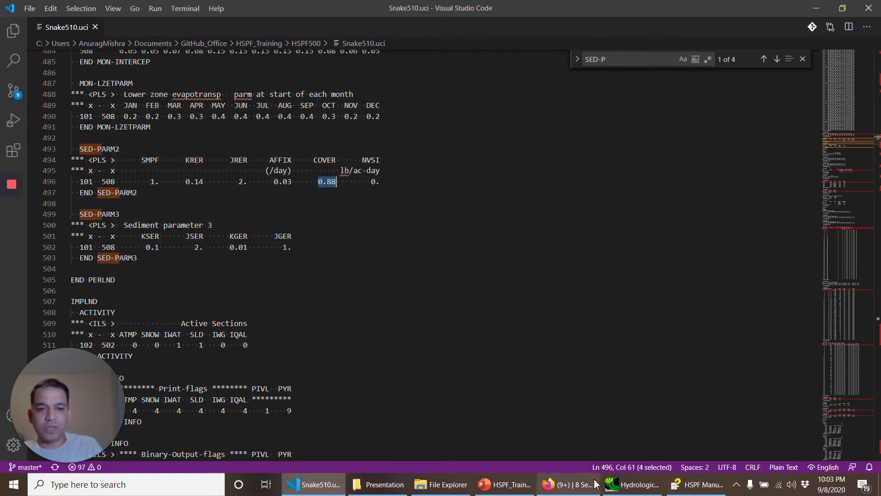
pyautogui.click(631, 484)
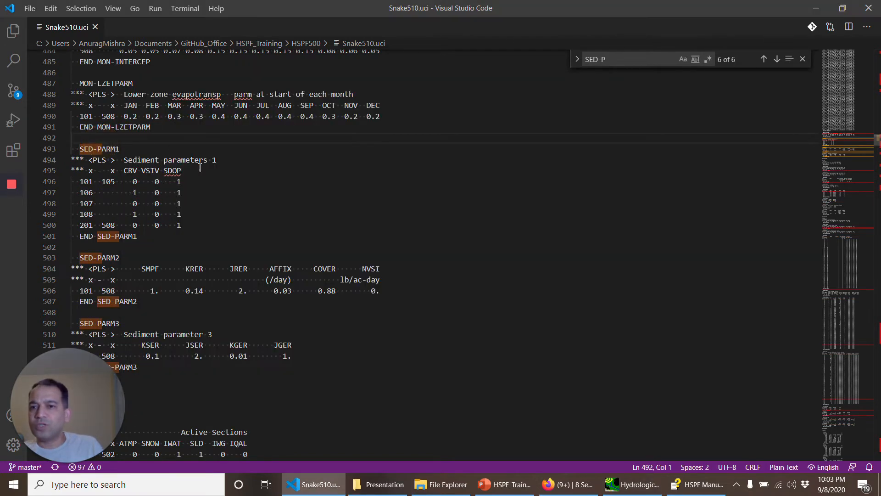
pyautogui.scroll(-3)
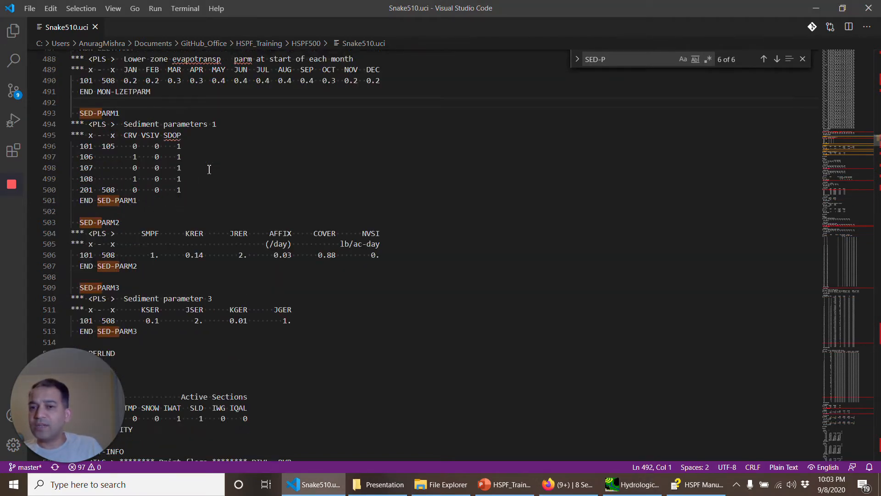
pyautogui.scroll(-3)
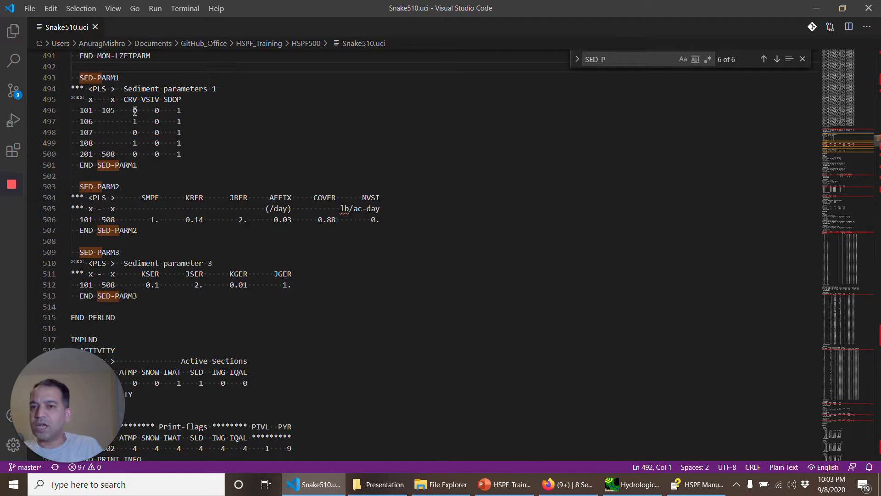
pyautogui.click(134, 122)
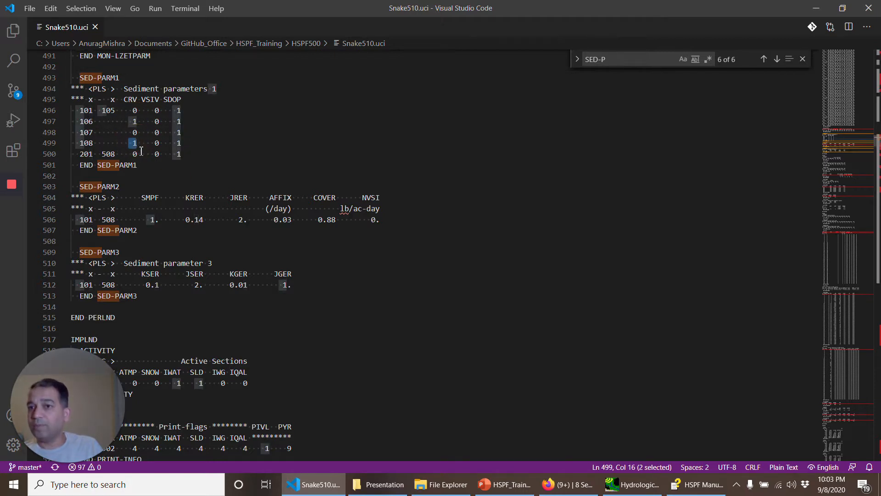
pyautogui.scroll(-3)
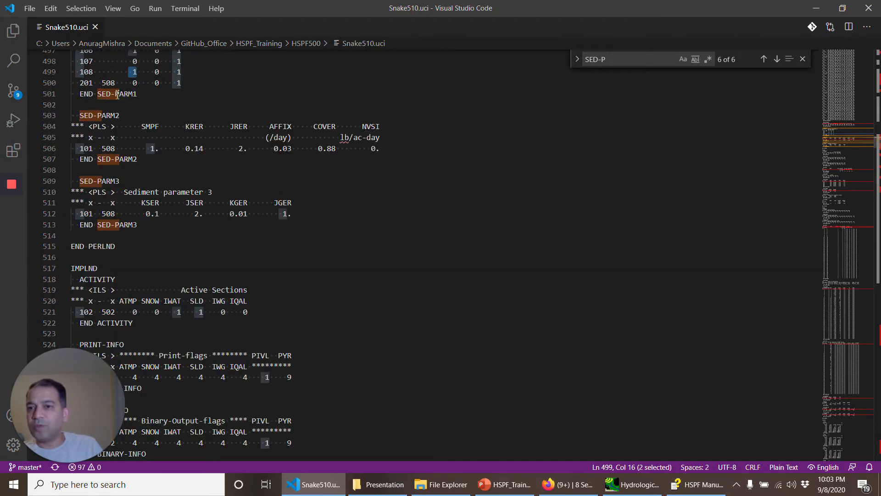
pyautogui.moveTo(316, 239)
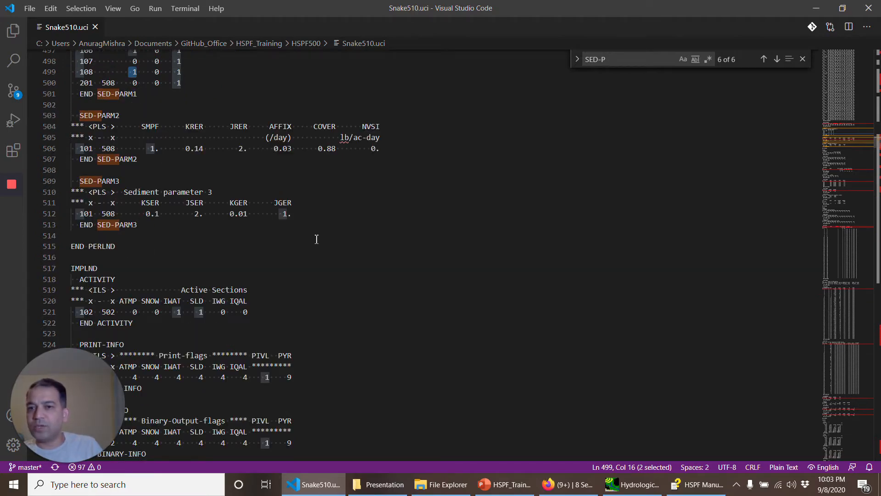
# - Add the PERLND MON-COVER table via the Input Data Editor, accepting its default zero values
pyautogui.click(632, 484)
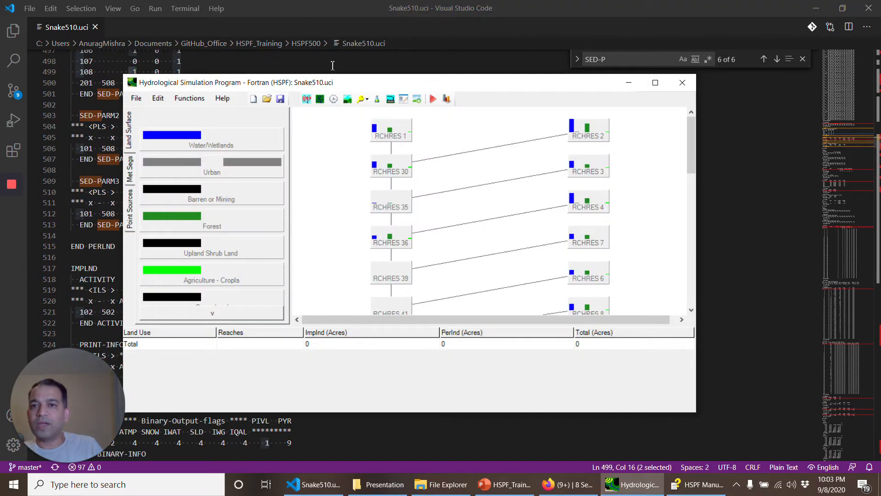
pyautogui.click(189, 98)
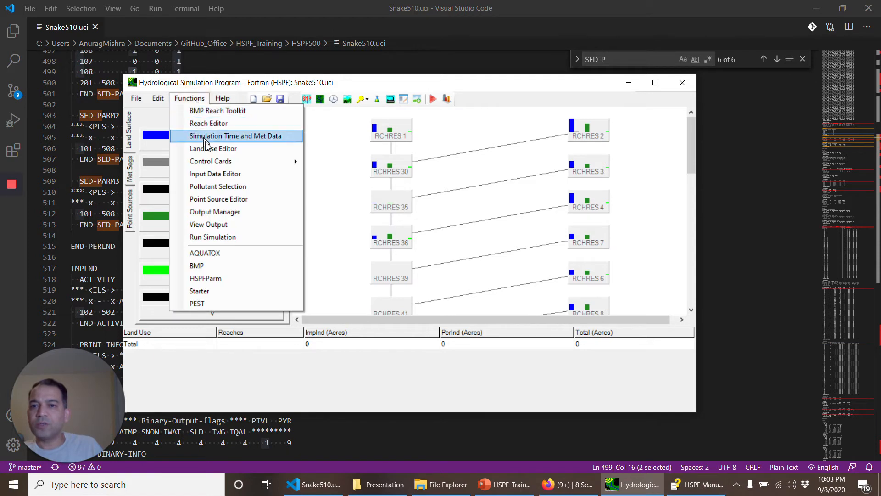
pyautogui.moveTo(218, 186)
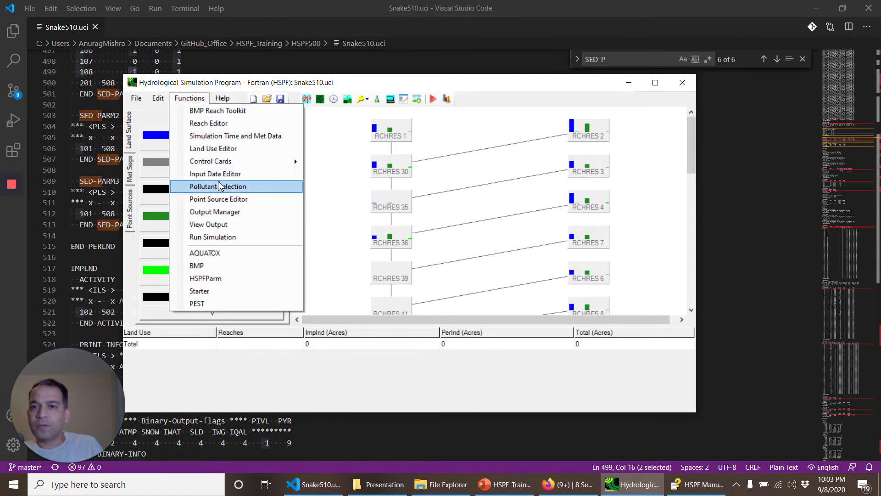
pyautogui.click(215, 174)
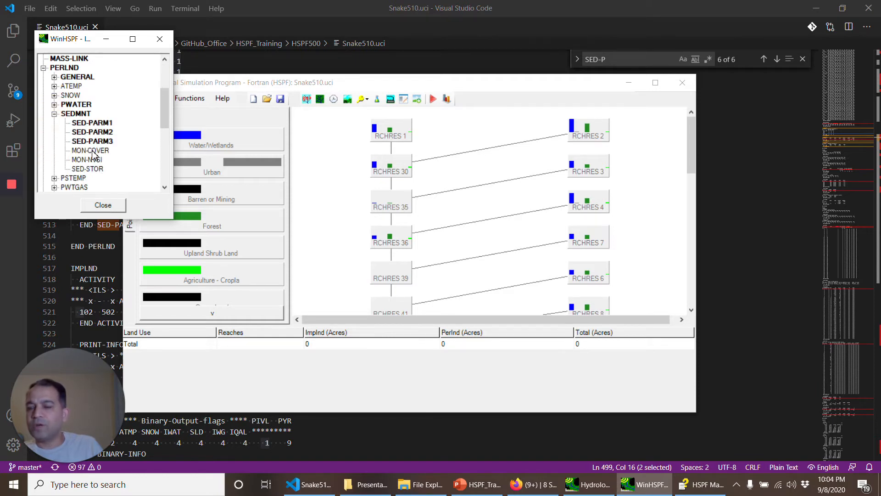
pyautogui.click(89, 149)
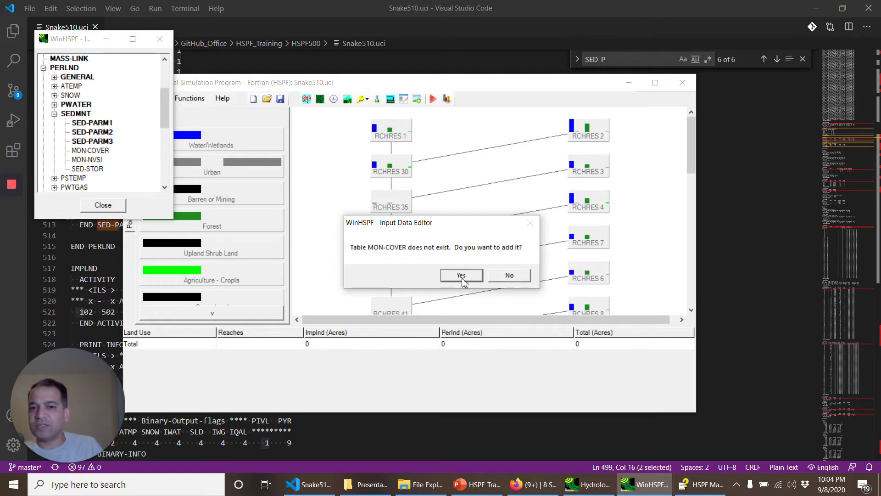
pyautogui.click(460, 275)
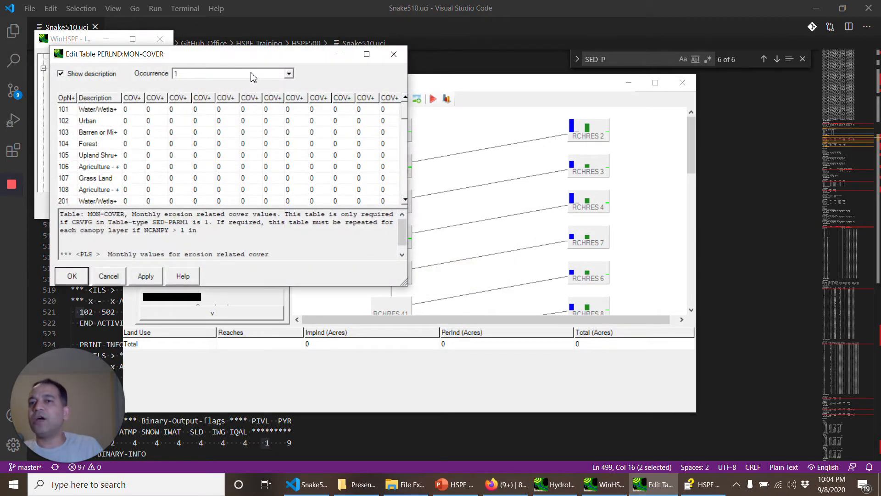
pyautogui.moveTo(232, 106)
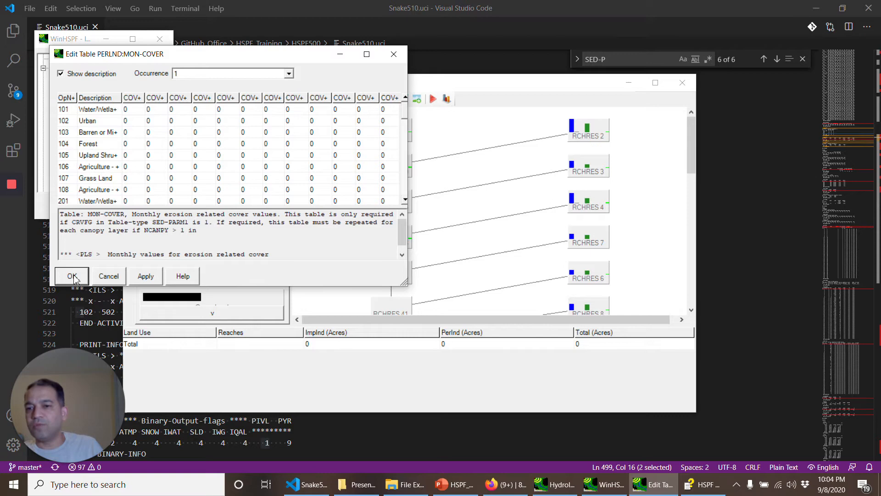
pyautogui.click(72, 276)
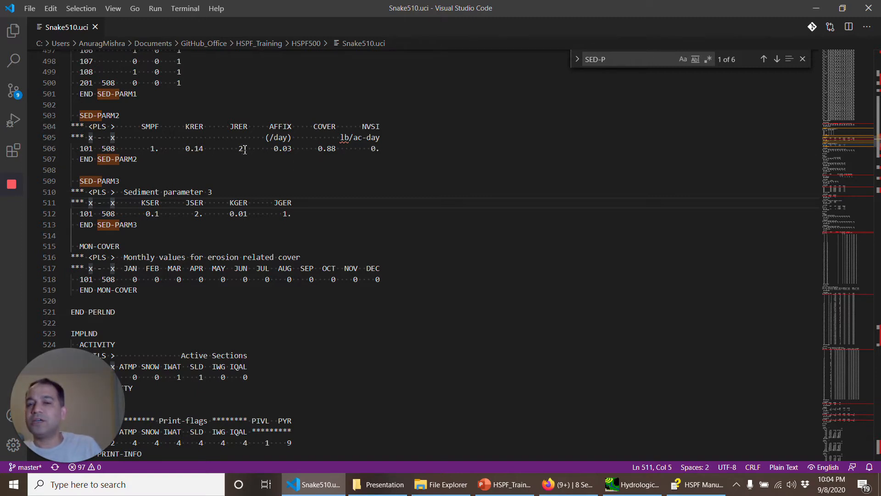
# - Highlight KRER 0.14 and JRER in SED-PARM2, then KSER and JSER in SED-PARM3 for comparison
pyautogui.click(239, 148)
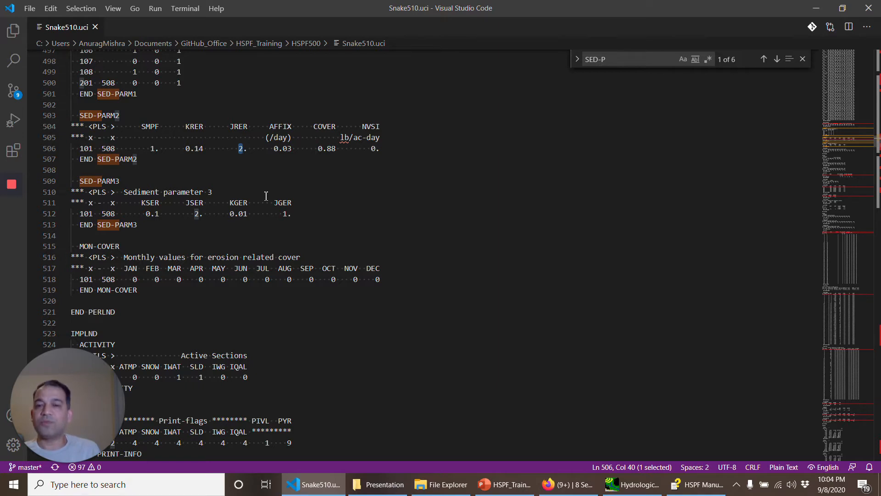
pyautogui.moveTo(188, 153)
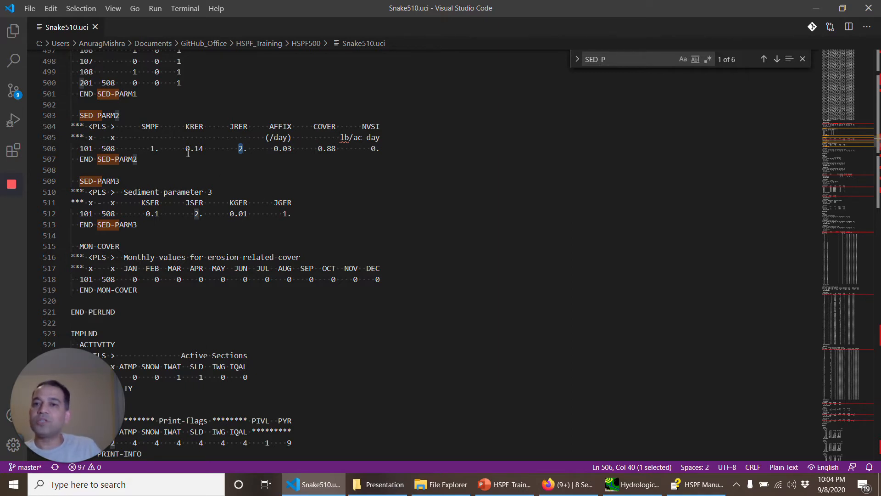
pyautogui.doubleClick(193, 149)
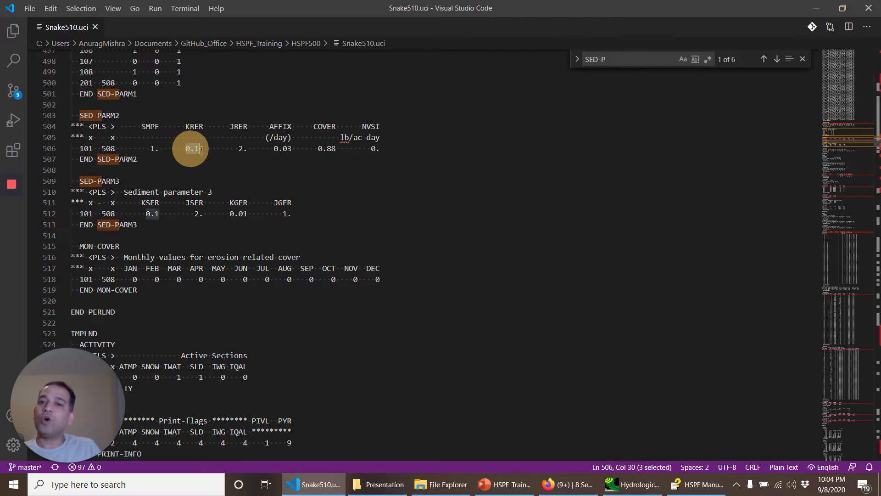
pyautogui.moveTo(191, 149); pyautogui.dragTo(245, 149)
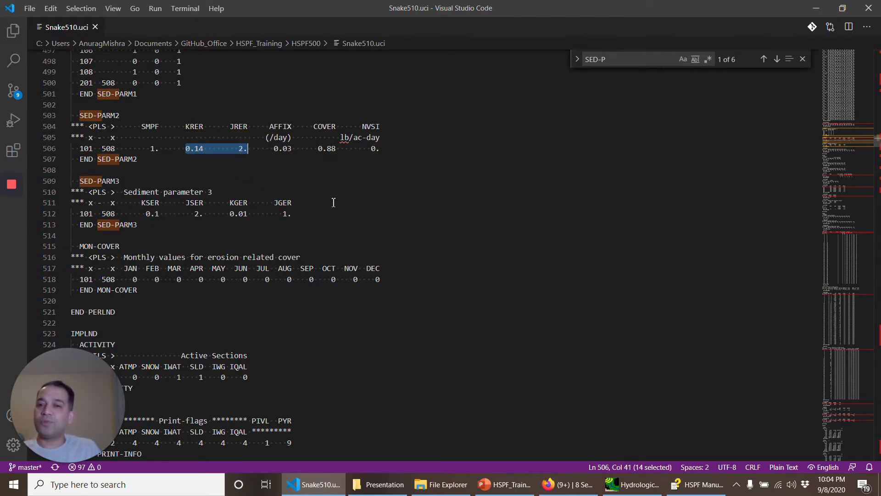
pyautogui.click(149, 178)
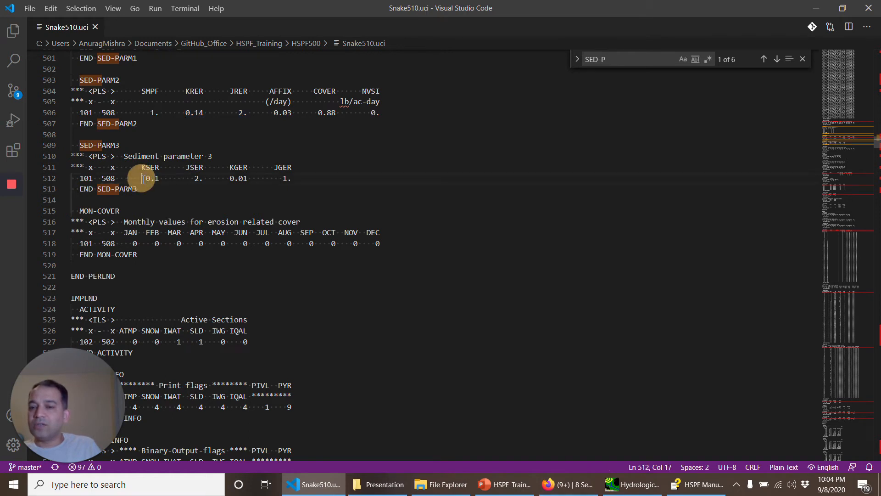
pyautogui.moveTo(143, 179); pyautogui.dragTo(208, 178)
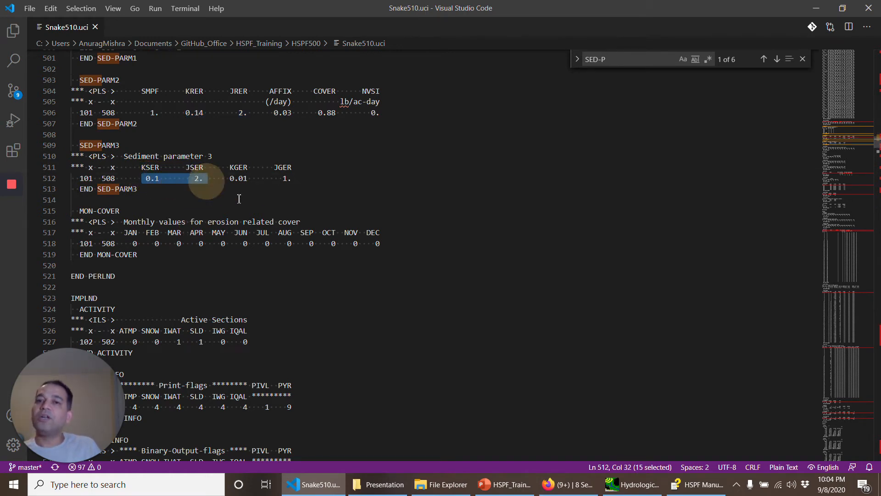
pyautogui.moveTo(425, 196)
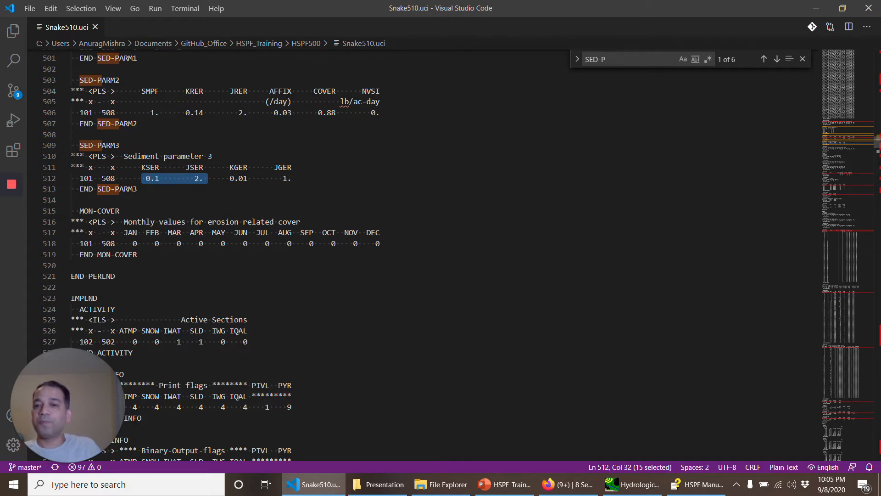
pyautogui.moveTo(171, 178)
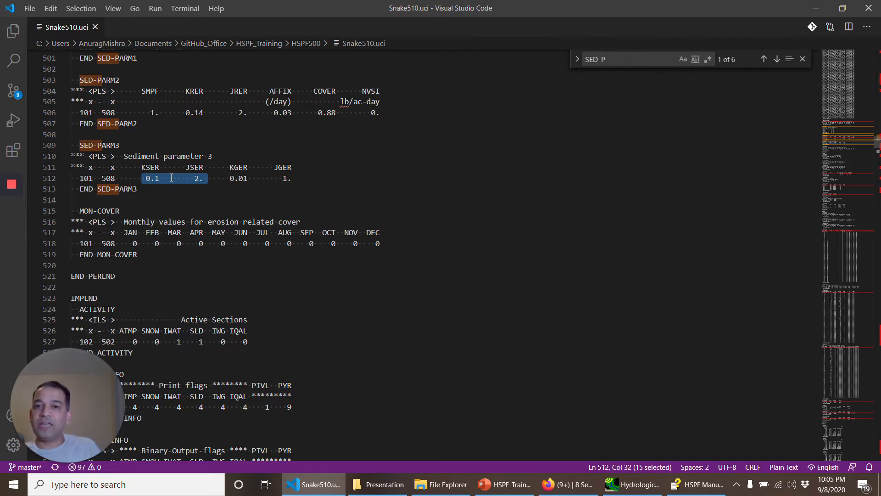
pyautogui.moveTo(235, 178)
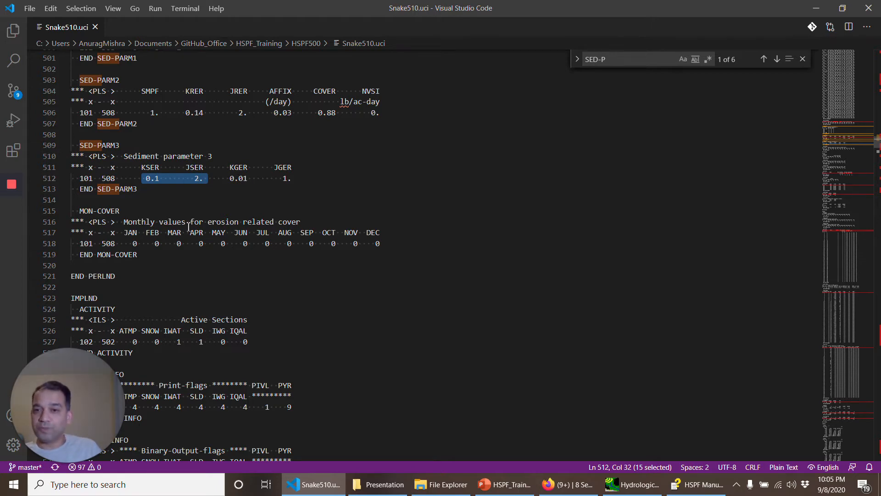
pyautogui.moveTo(156, 191)
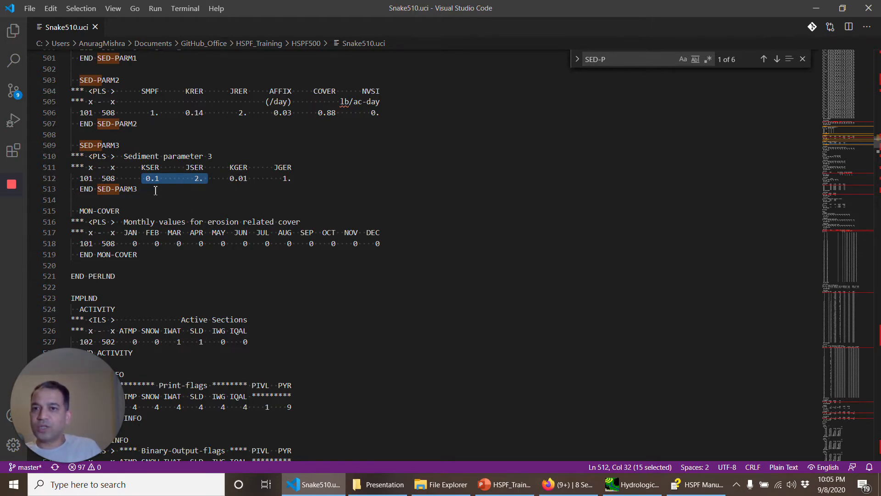
# - Scroll past the IMPLND SLD-PARM2 table and END IMPLND into the RCHRES section
pyautogui.scroll(-3)
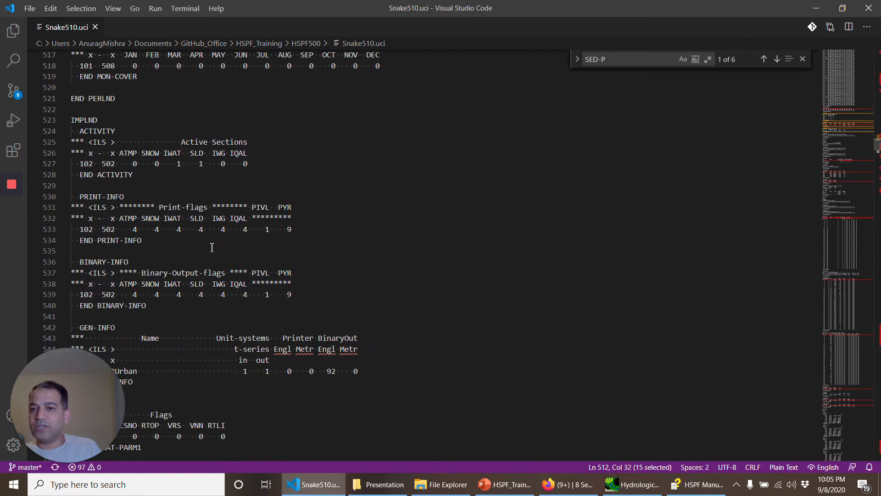
pyautogui.scroll(-3)
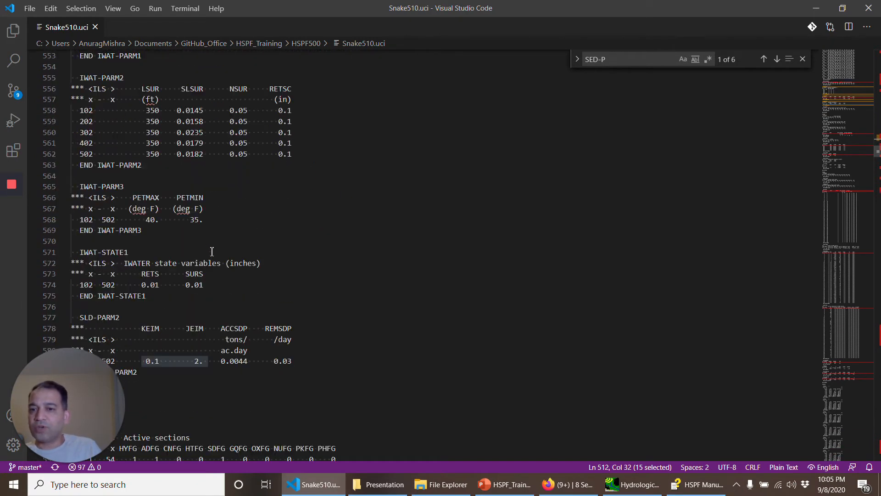
pyautogui.scroll(-3)
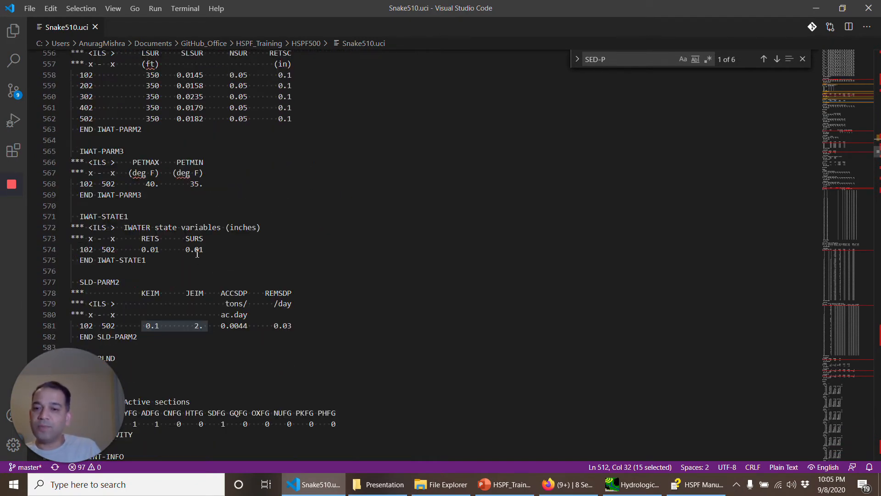
pyautogui.scroll(-3)
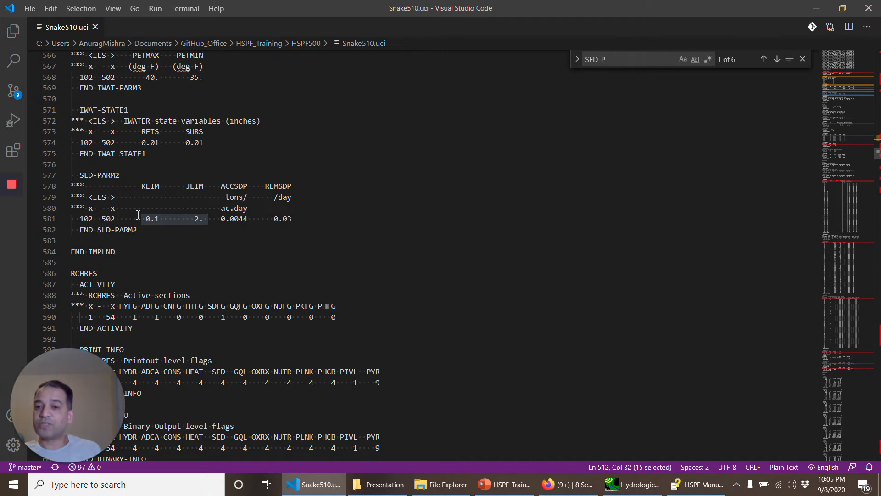
pyautogui.moveTo(218, 211)
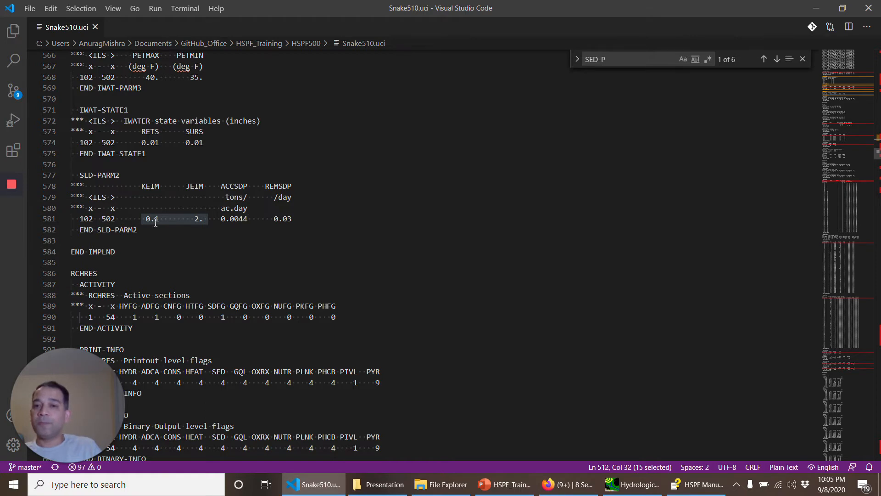
pyautogui.moveTo(201, 244)
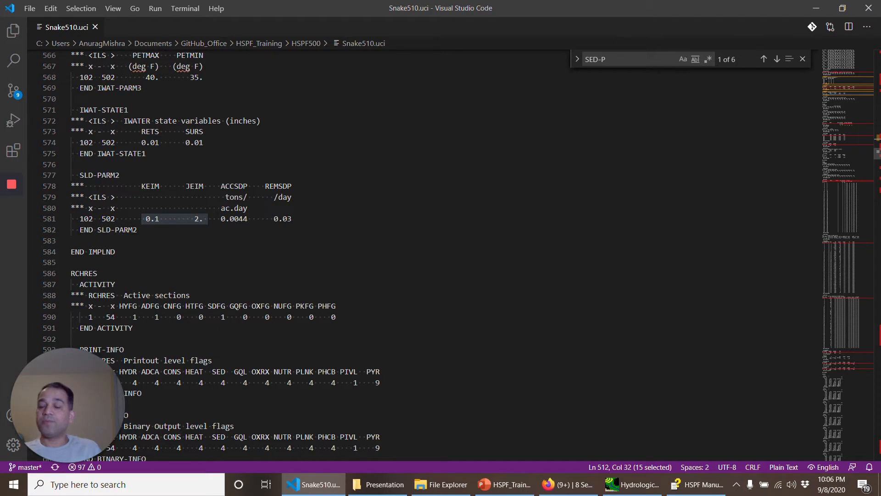
pyautogui.moveTo(201, 237)
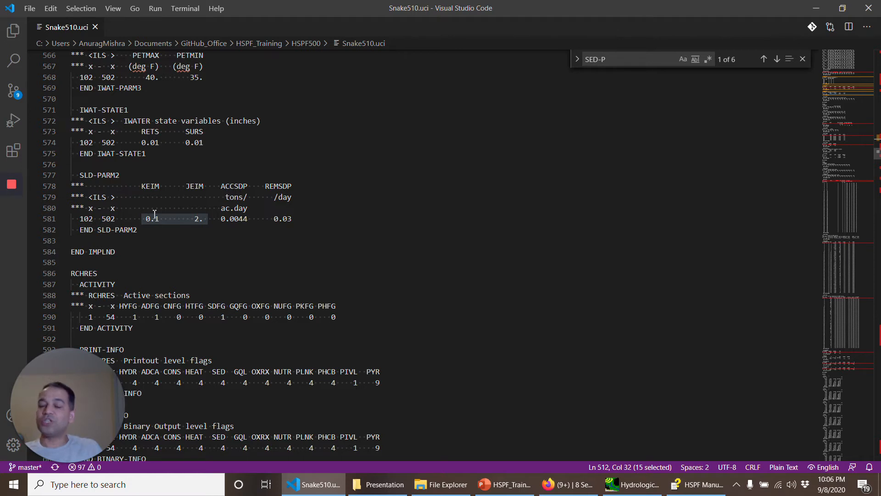
pyautogui.moveTo(171, 236)
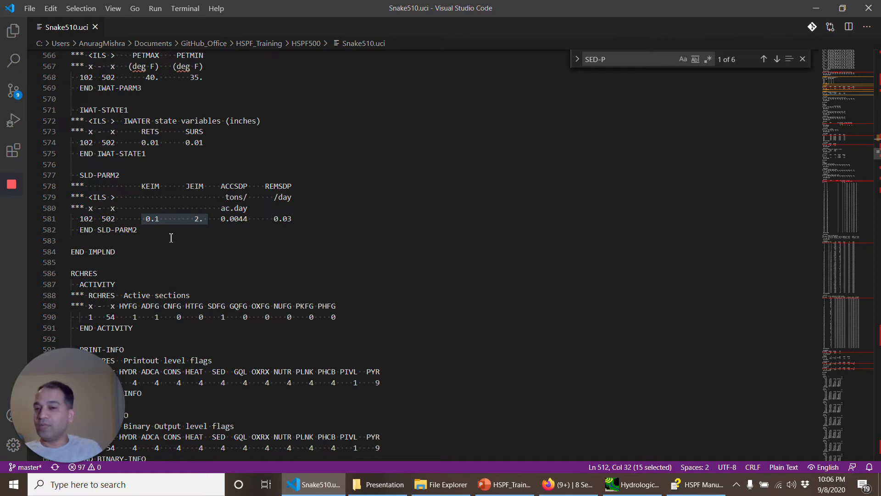
pyautogui.moveTo(215, 248)
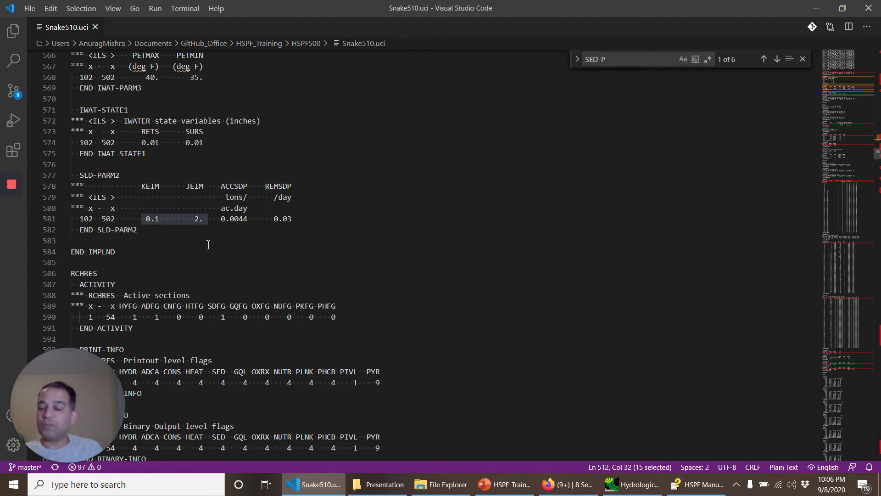
pyautogui.moveTo(156, 241)
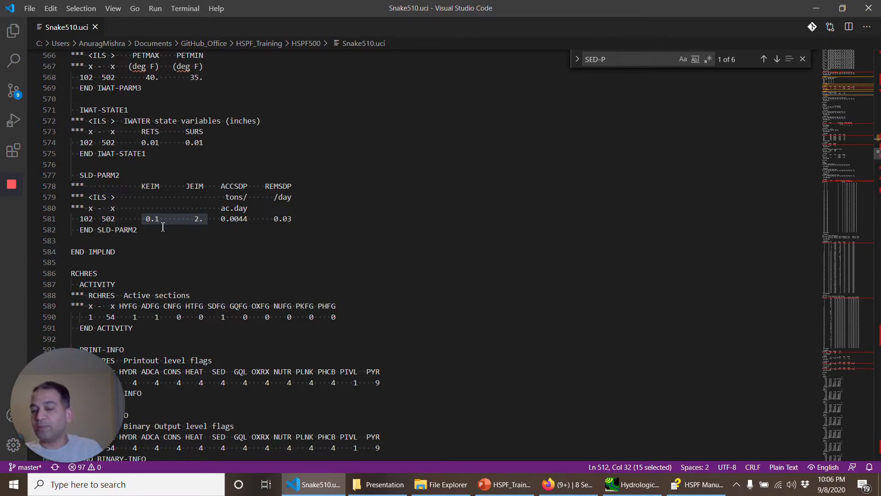
pyautogui.moveTo(190, 294)
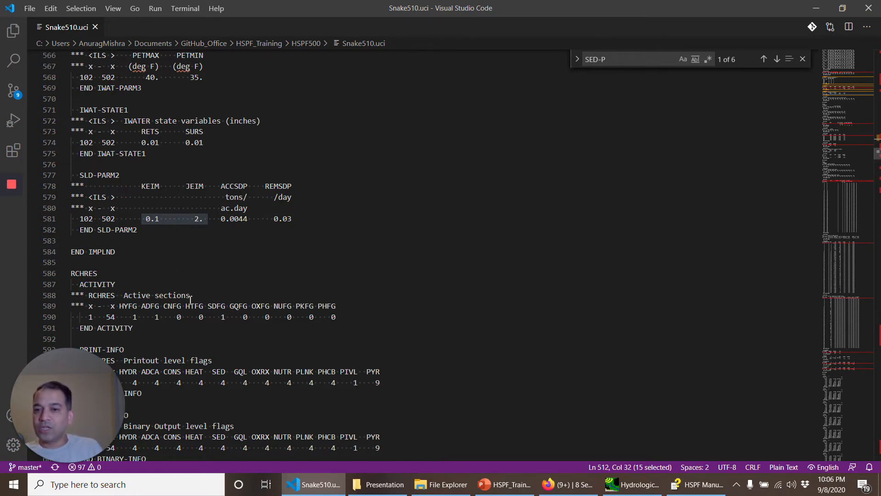
pyautogui.scroll(-3)
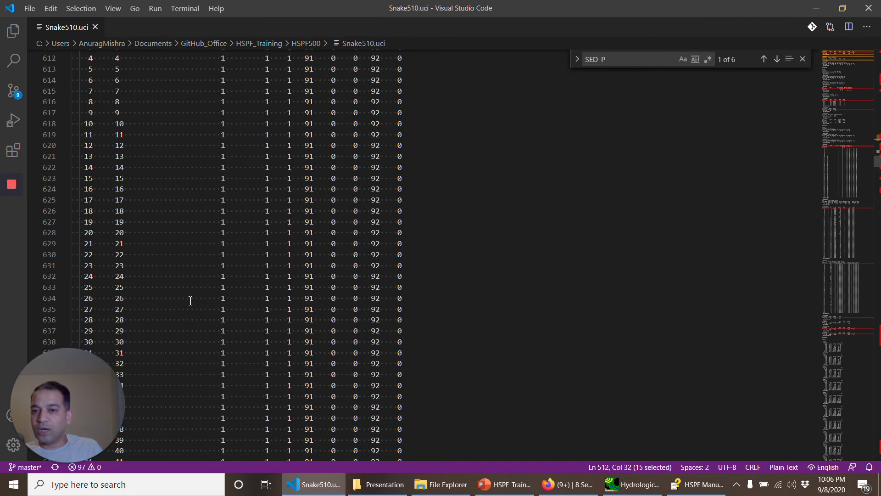
# - Scroll to RCHRES SED-GENPARM and mark its bed depth value 100 alongside bed width 16
pyautogui.scroll(-3)
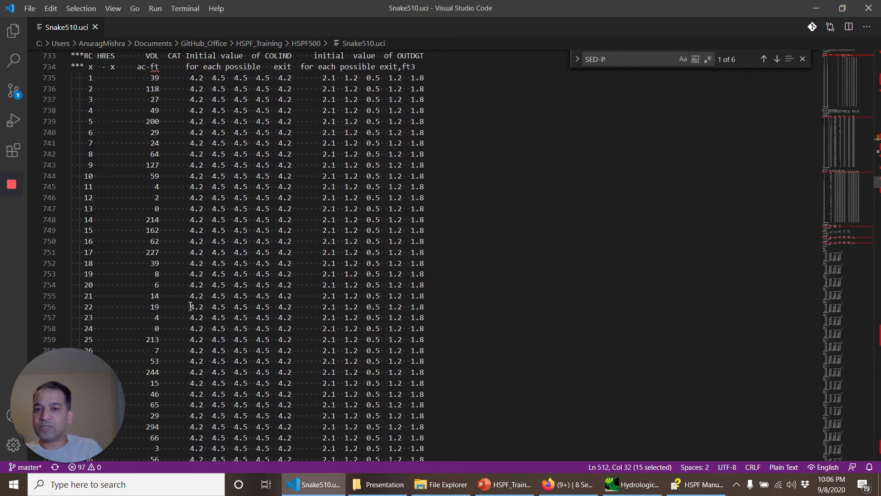
pyautogui.scroll(-3)
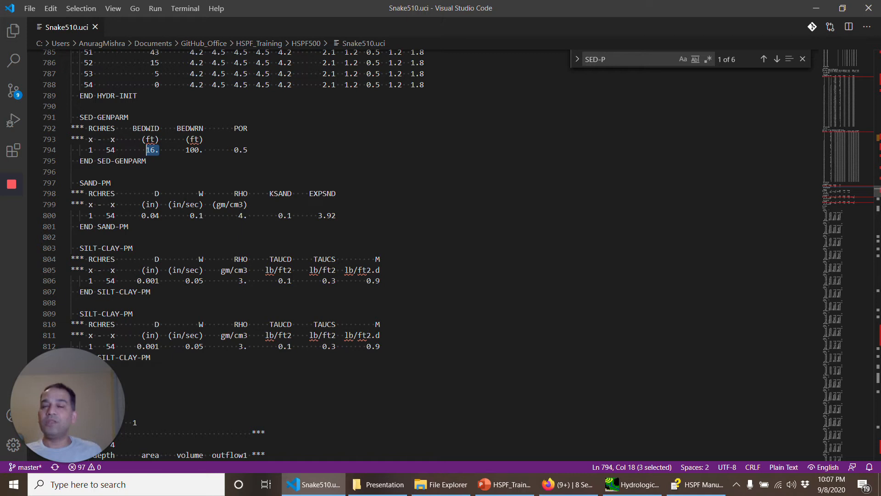
pyautogui.moveTo(204, 178)
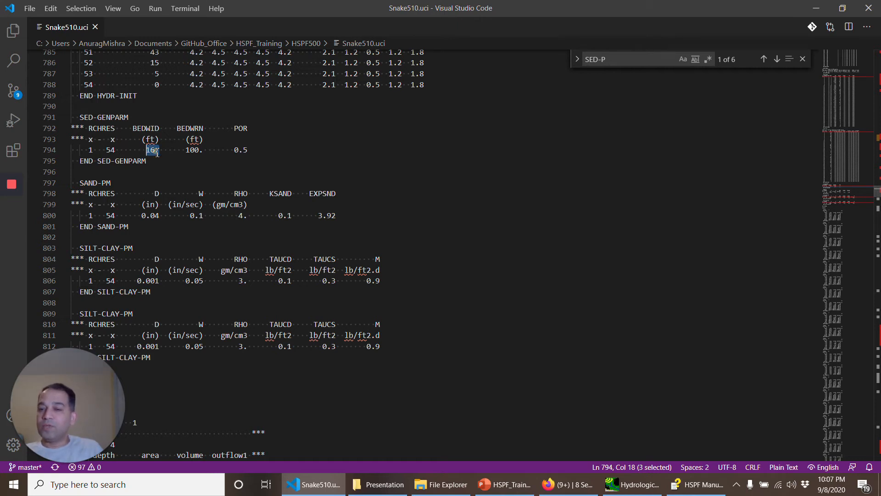
pyautogui.click(152, 149)
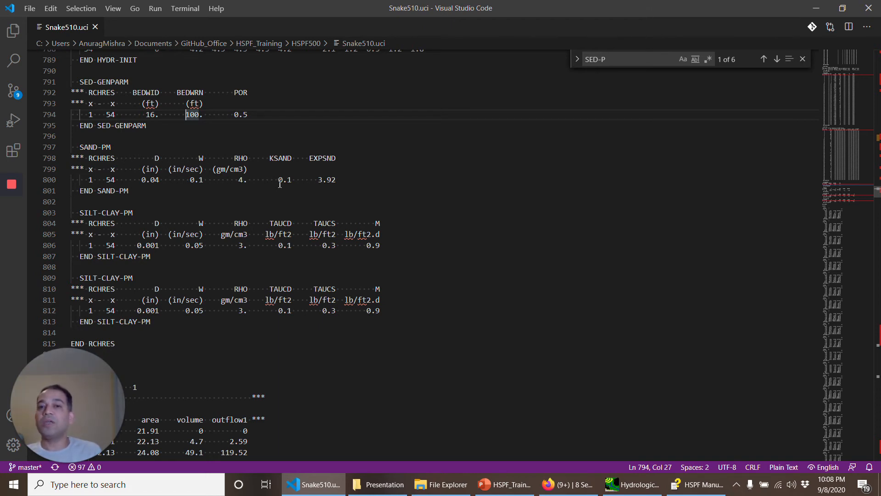
pyautogui.moveTo(223, 174)
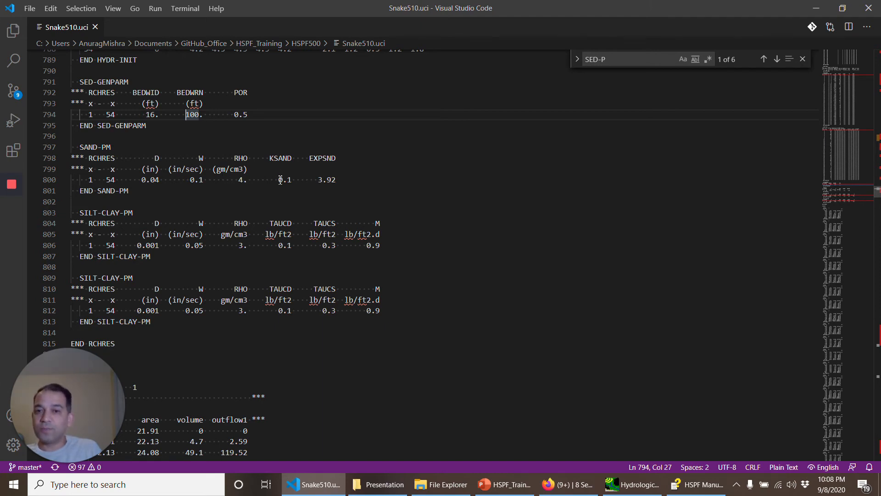
pyautogui.scroll(-3)
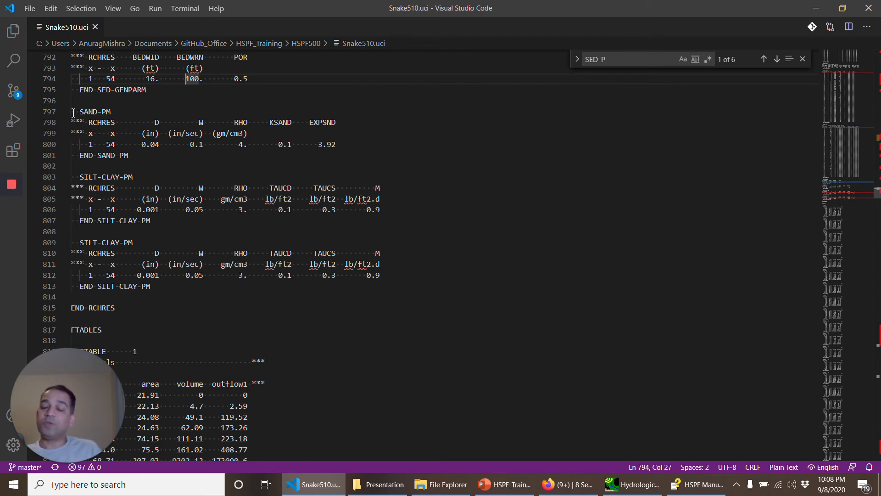
pyautogui.moveTo(121, 122)
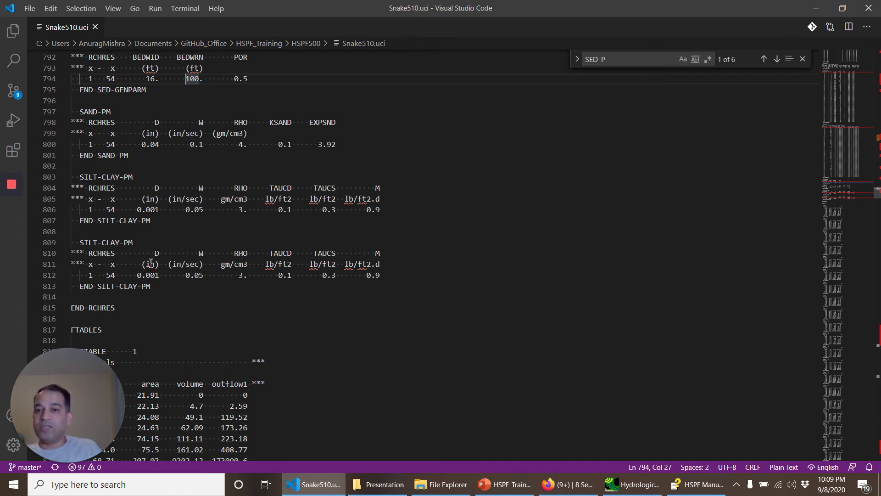
pyautogui.click(135, 177)
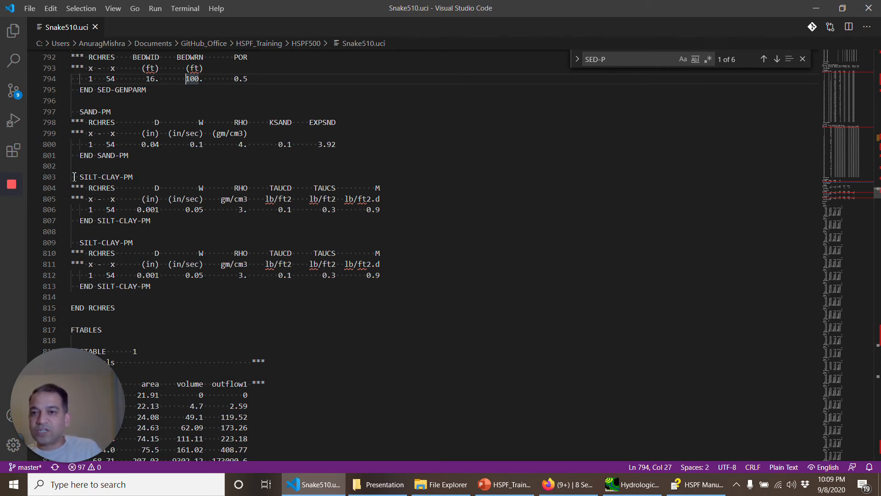
pyautogui.doubleClick(103, 176)
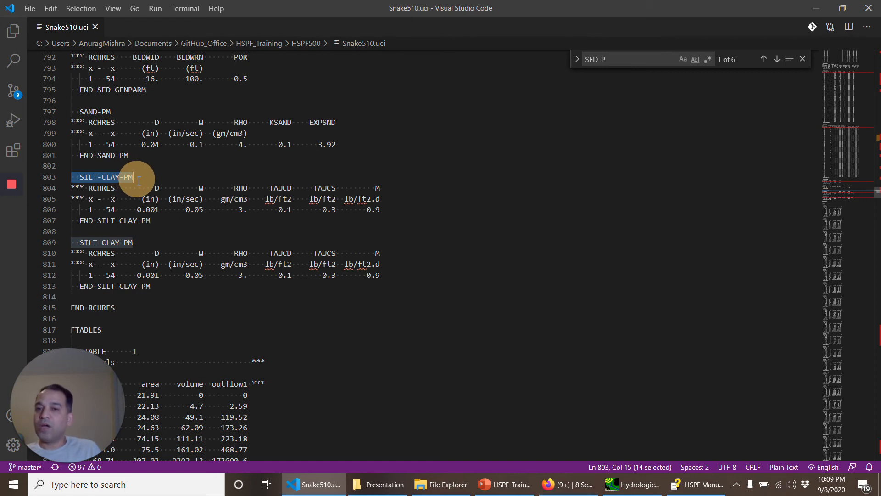
pyautogui.moveTo(133, 176); pyautogui.dragTo(142, 188)
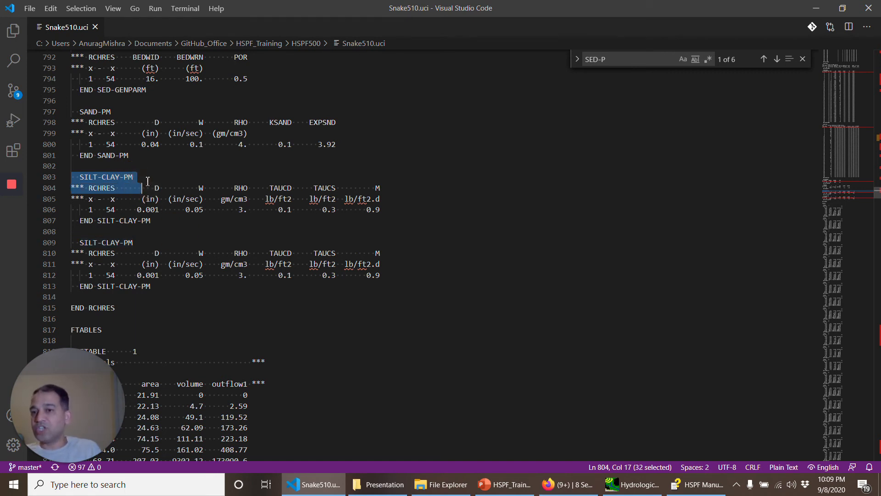
pyautogui.click(133, 177)
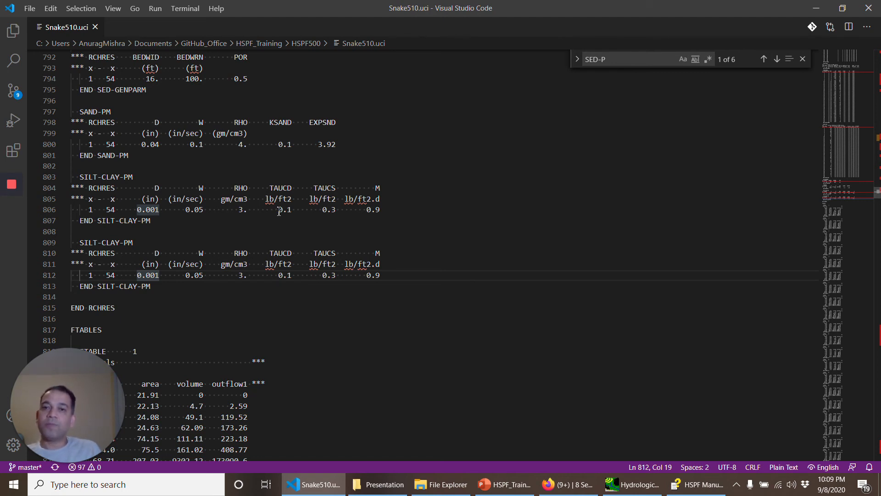
pyautogui.moveTo(291, 209)
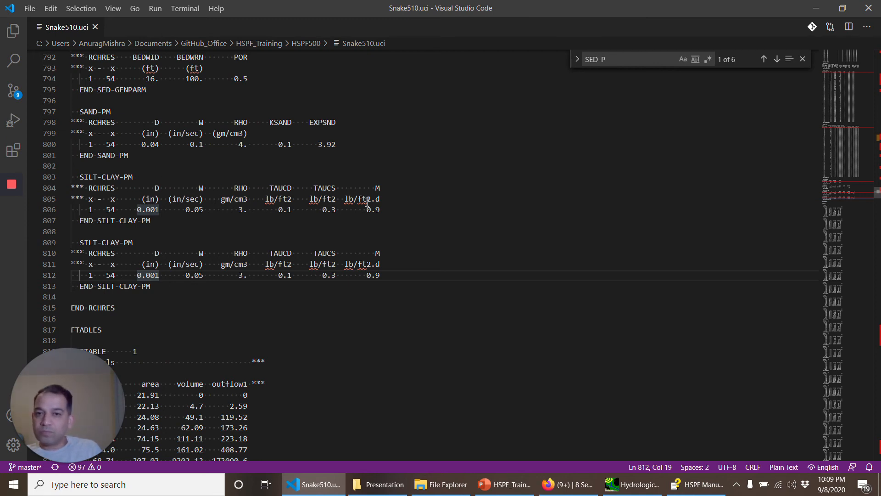
pyautogui.moveTo(364, 243)
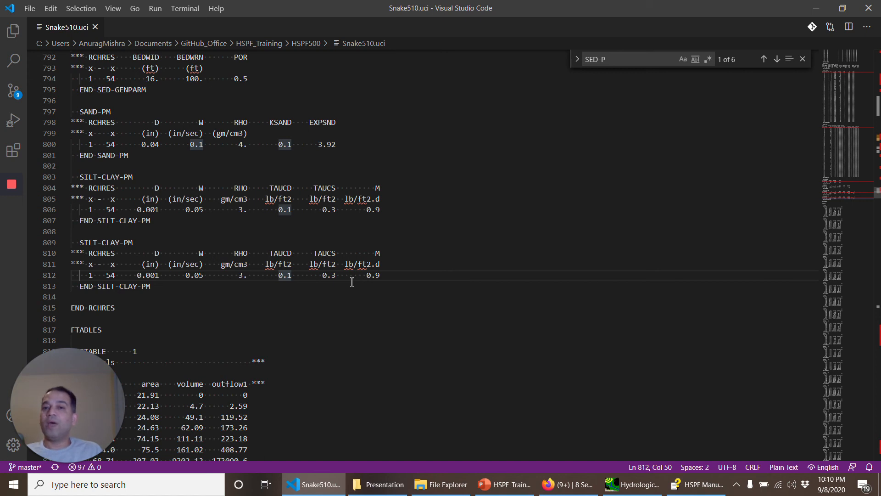
pyautogui.moveTo(305, 205)
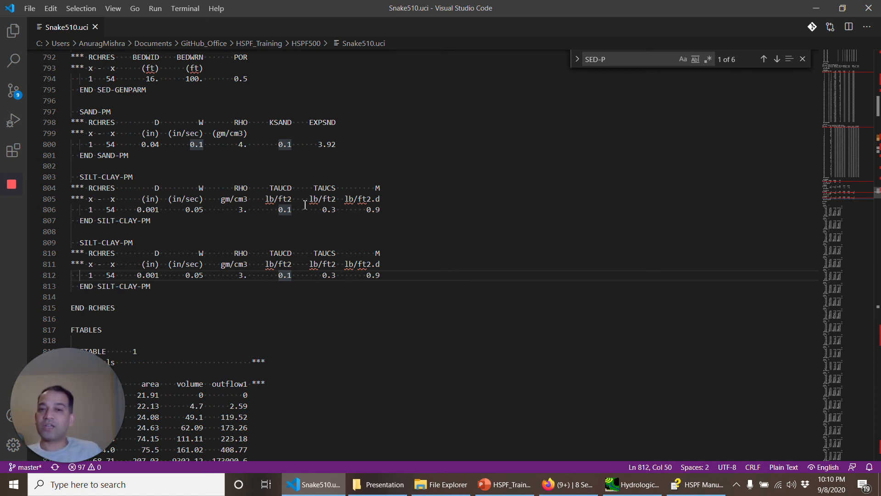
pyautogui.moveTo(269, 189)
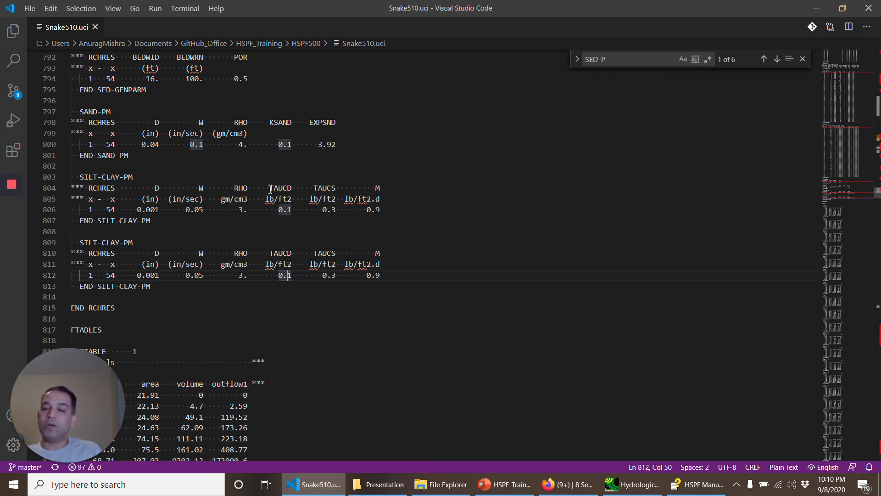
pyautogui.doubleClick(280, 187)
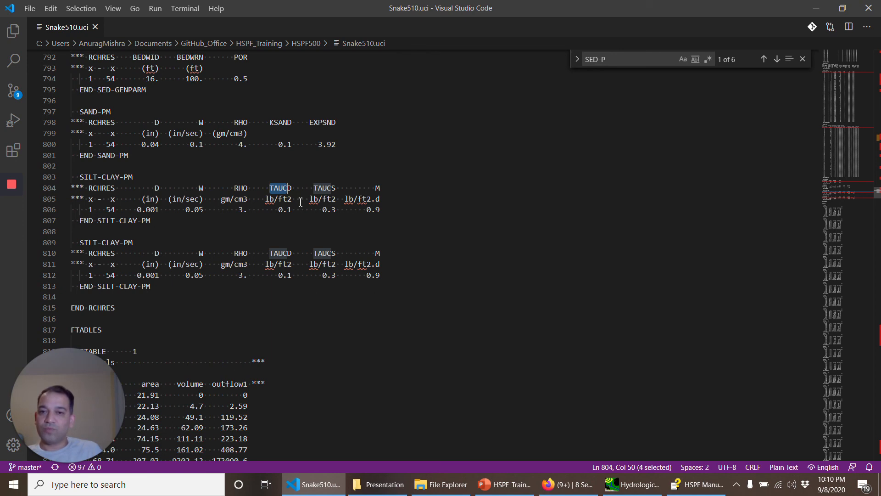
pyautogui.moveTo(246, 234)
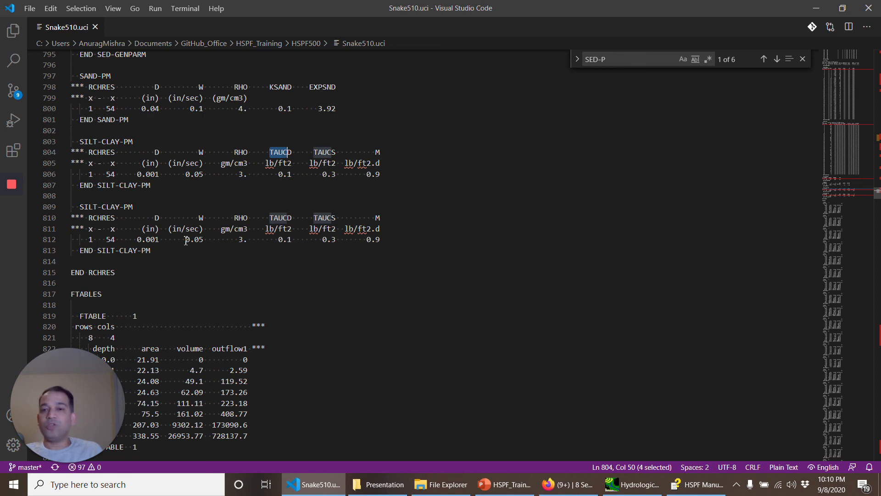
pyautogui.moveTo(325, 266)
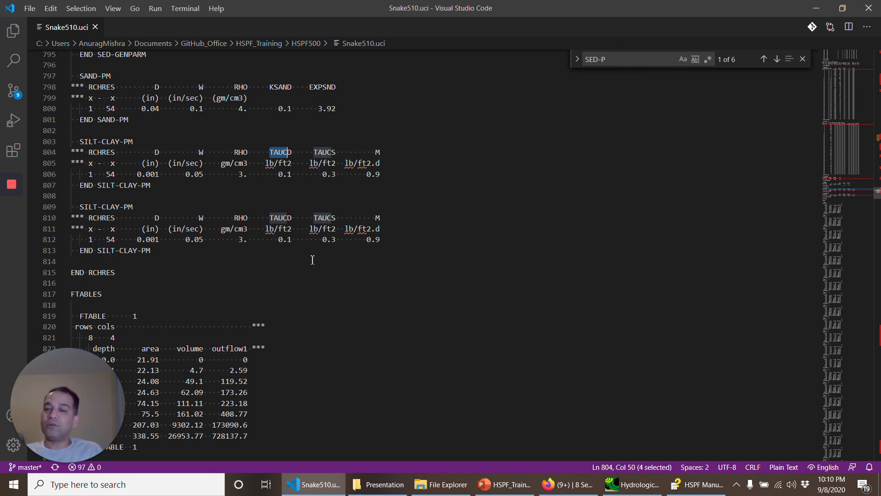
pyautogui.moveTo(181, 136)
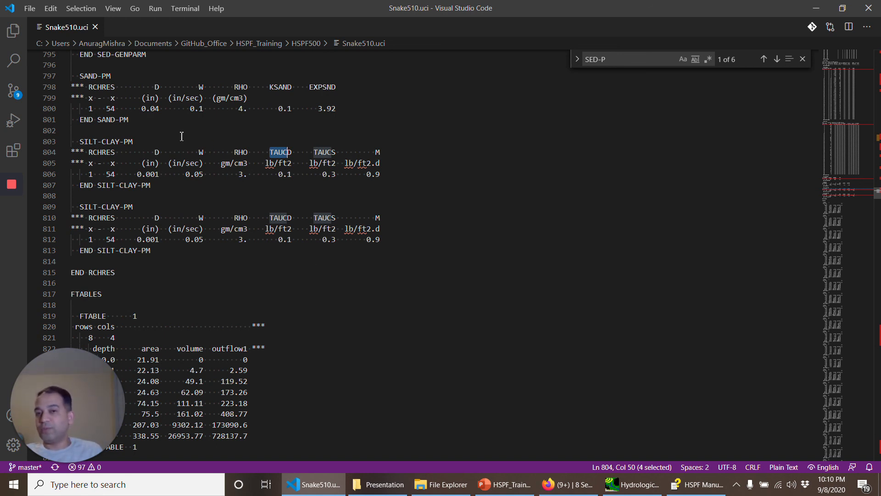
pyautogui.moveTo(240, 151)
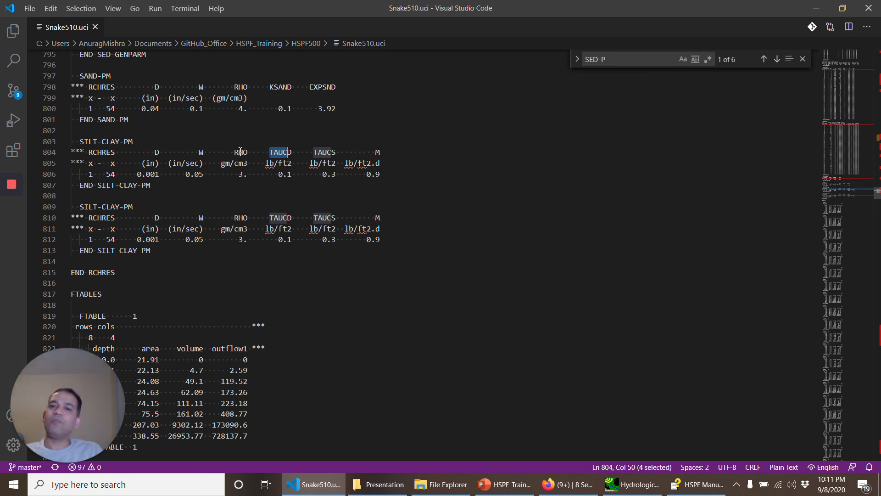